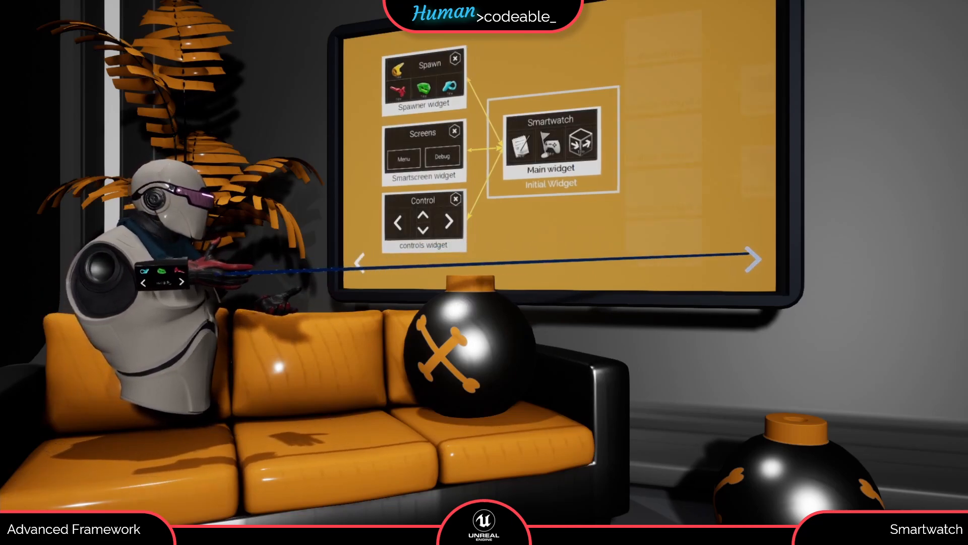
# - Step the VR board forward twice to reach the Tutorial Widget cycling diagram
pyautogui.click(751, 259)
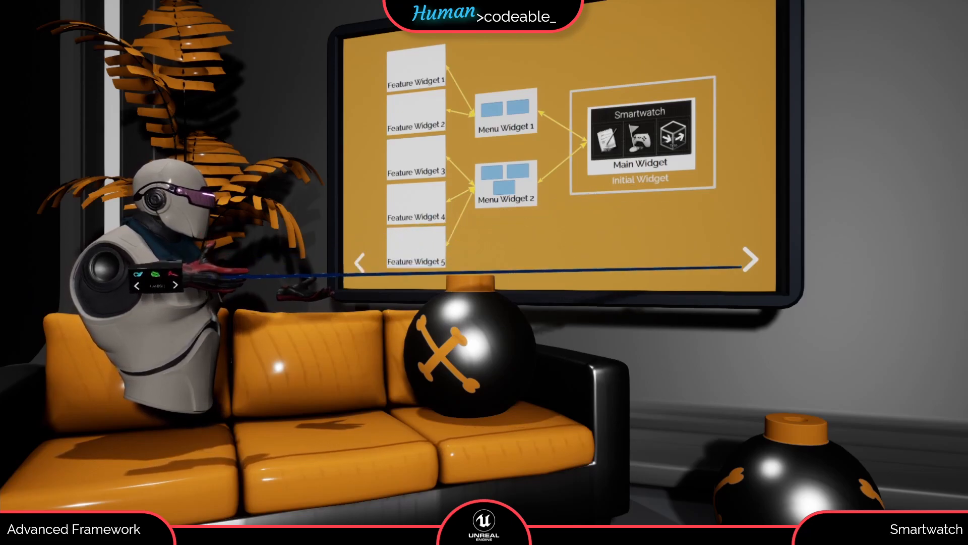
pyautogui.click(749, 259)
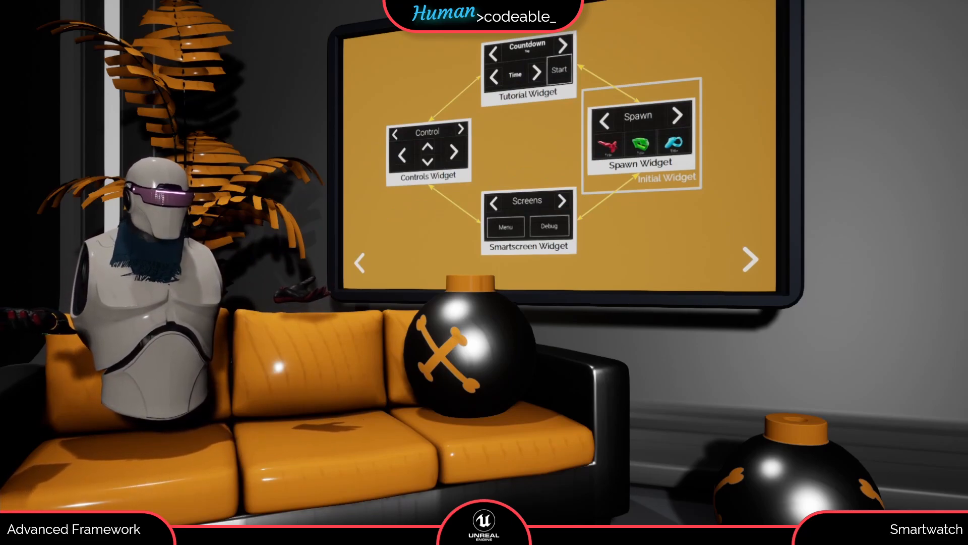
# - Advance the VR presentation board one more slide before leaving the demo
pyautogui.click(749, 259)
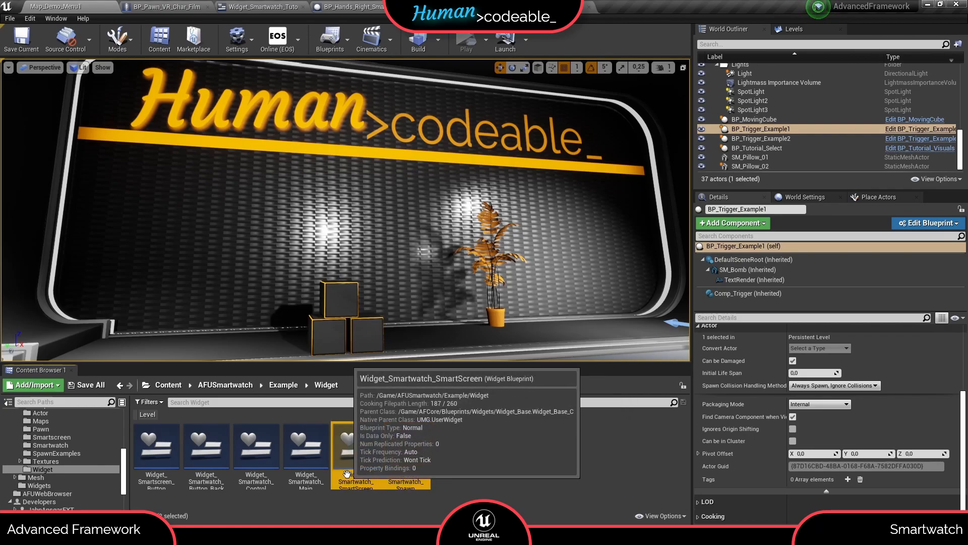
# - Duplicate Widget_Smartwatch_Control to create Widget_Smartwatch_Control_2
pyautogui.rightClick(256, 445)
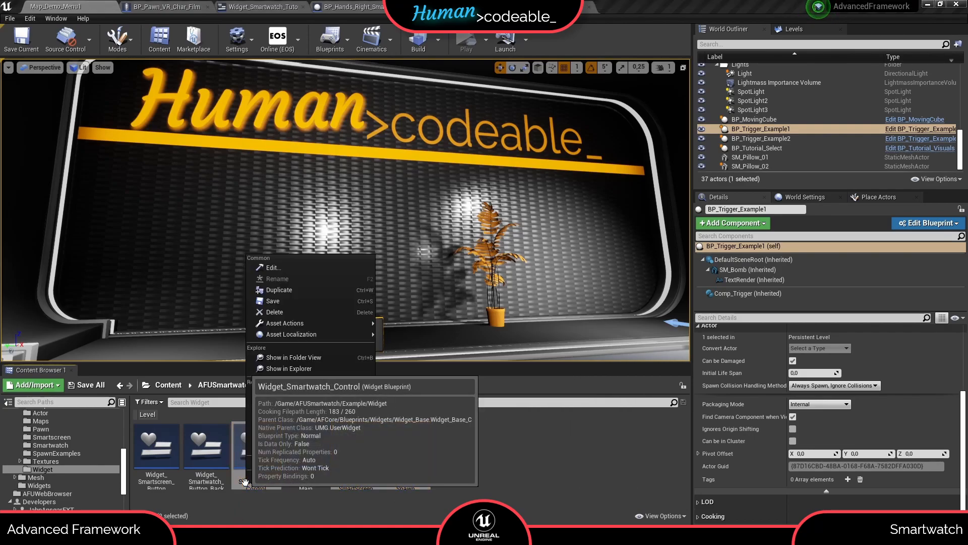
pyautogui.moveTo(278, 289)
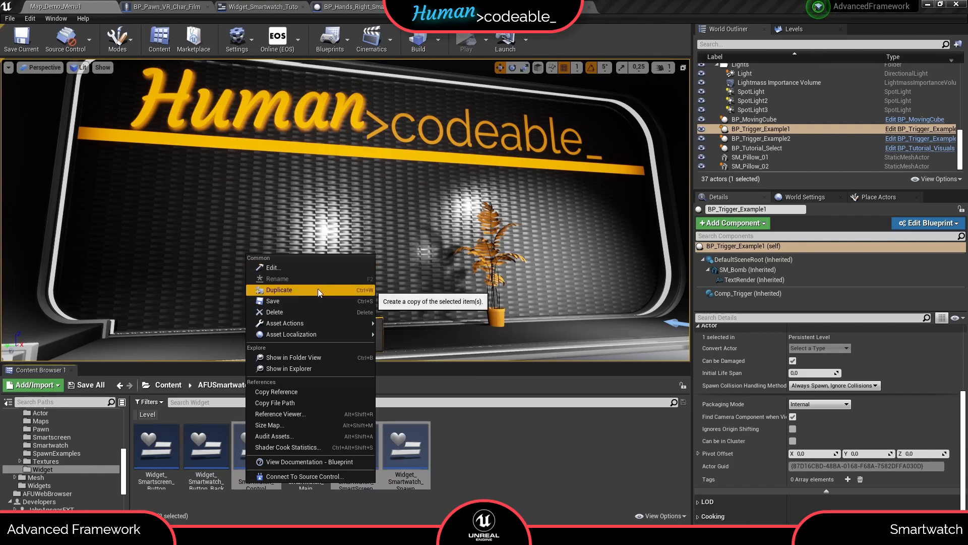
pyautogui.click(280, 289)
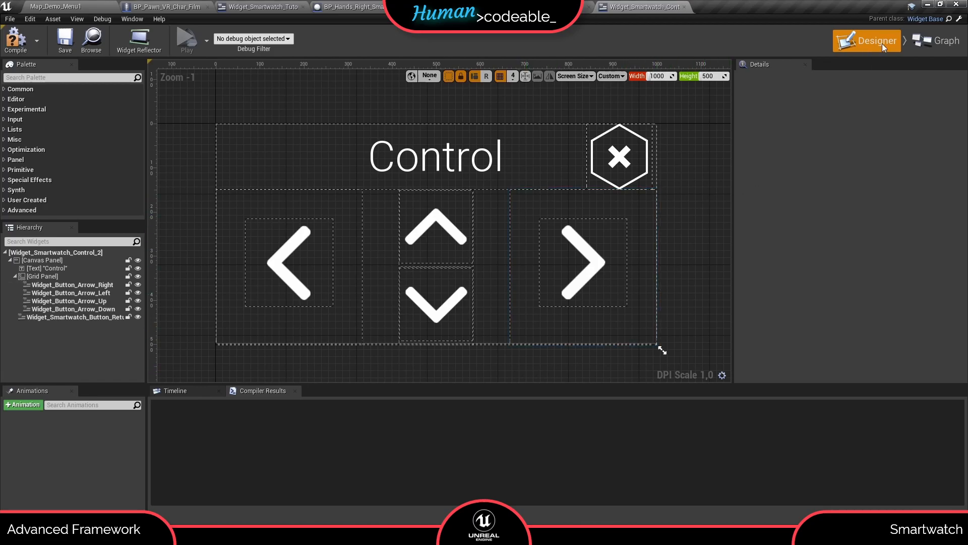
# - Review the copy's event graph and delete its Widget_Smartwatch_Button_Return close button
pyautogui.click(939, 40)
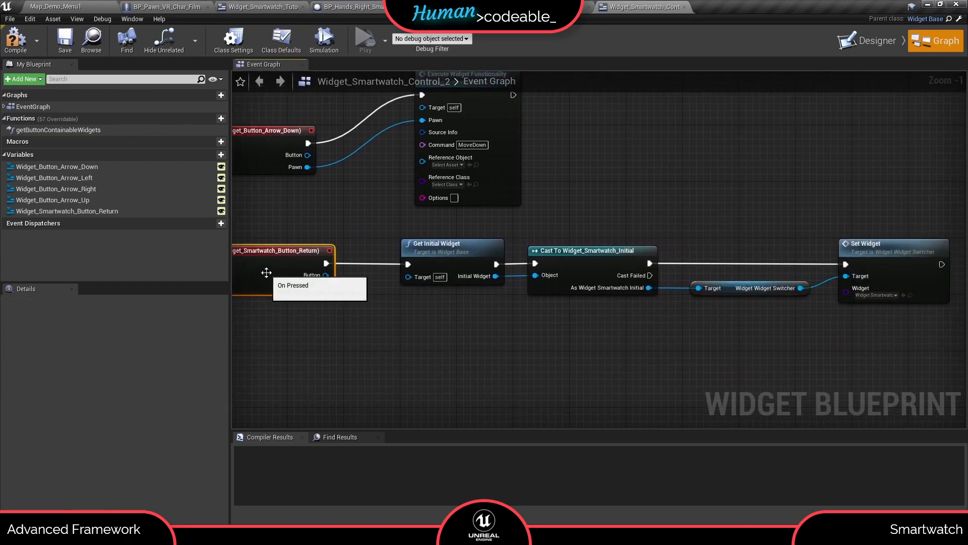
pyautogui.click(874, 40)
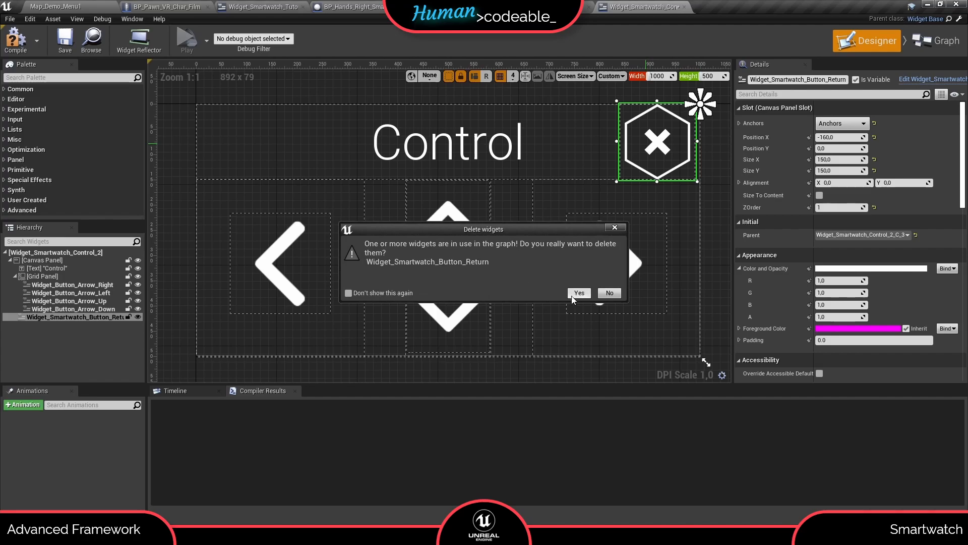
pyautogui.click(578, 292)
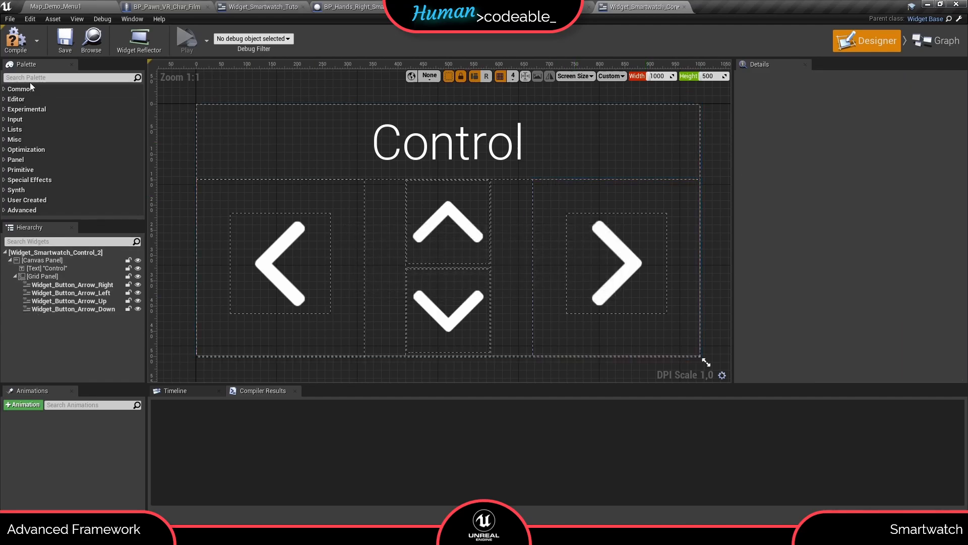
# - Add a Widget Button Arrow at the layout's top right and set its Direction
pyautogui.write('arro')
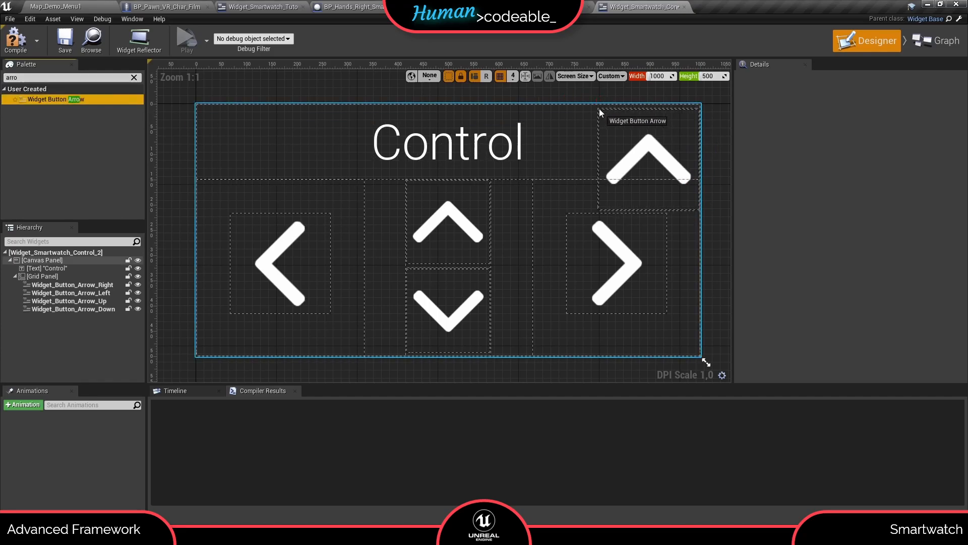
pyautogui.click(647, 155)
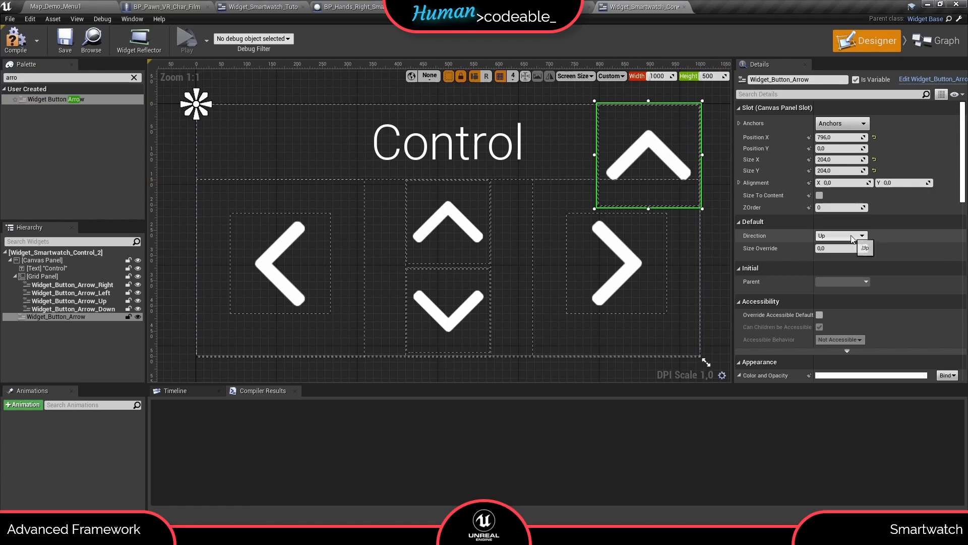
pyautogui.click(840, 235)
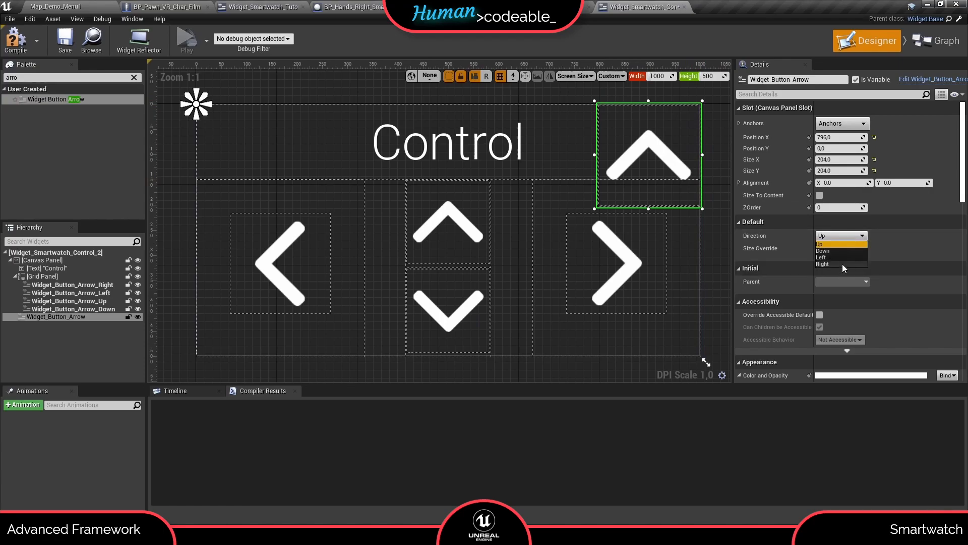
pyautogui.click(823, 264)
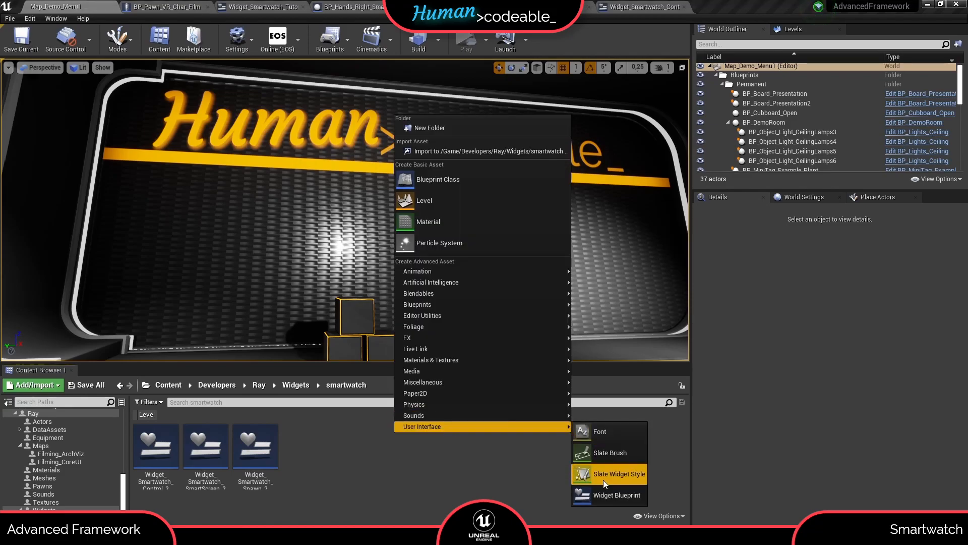
# - Create Widget_Smartwatch_Tutorial, open its designer and set a custom width of 1000
pyautogui.click(617, 494)
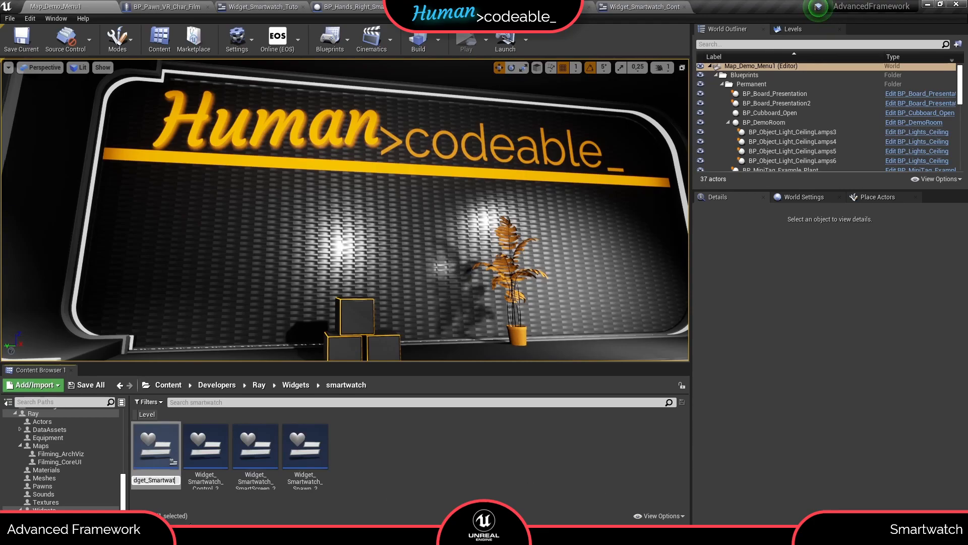
pyautogui.click(305, 446)
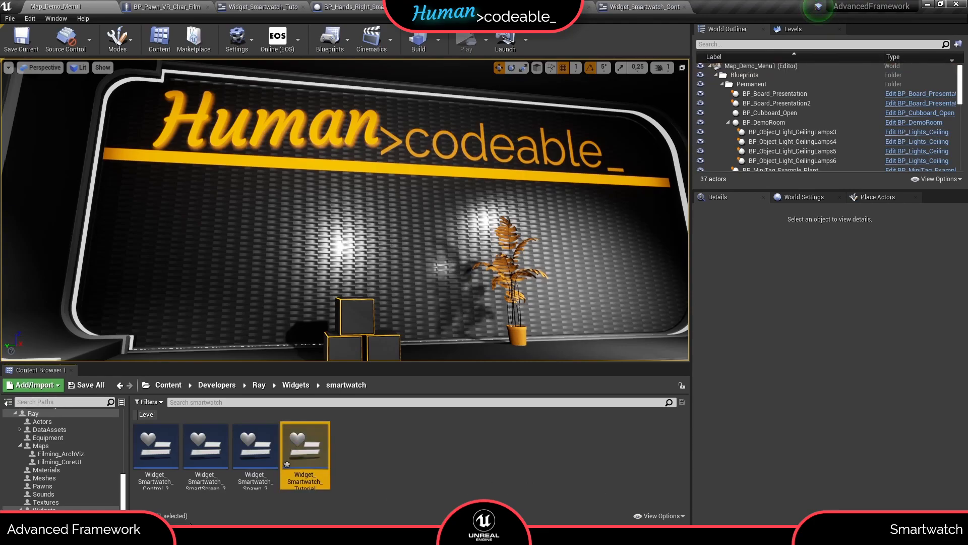
pyautogui.doubleClick(304, 445)
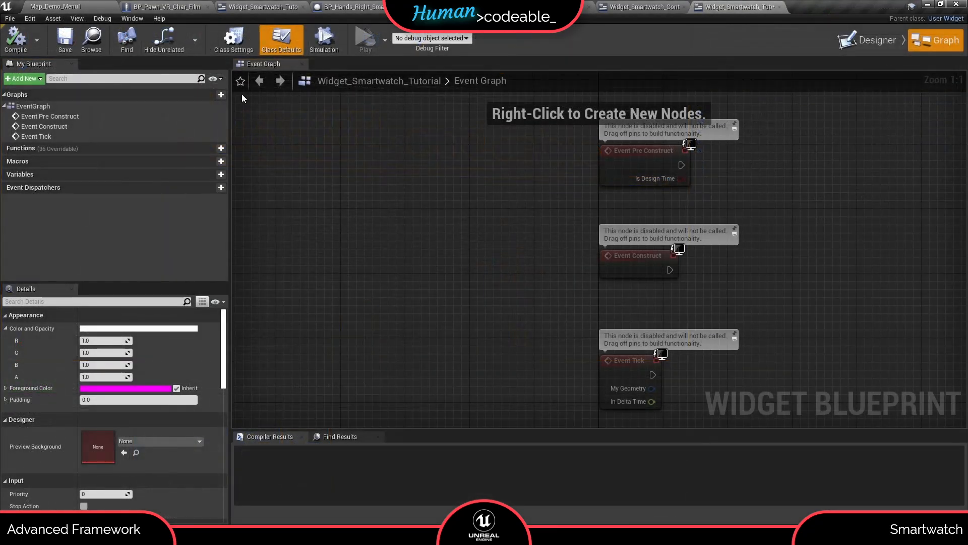
pyautogui.click(233, 39)
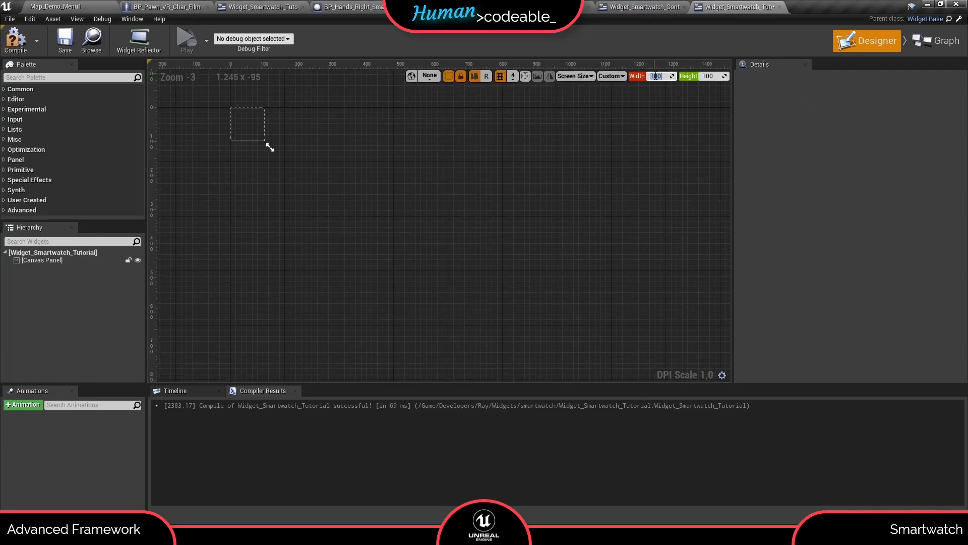
pyautogui.write('1000')
pyautogui.click(72, 78)
pyautogui.write('box')
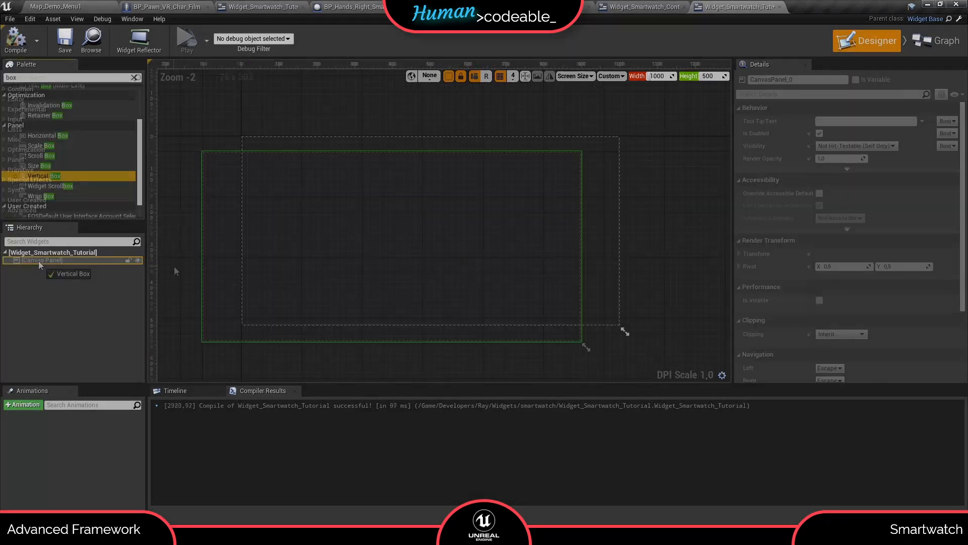
# - Replace the root Canvas Panel with a Vertical Box and add arrow buttons and horizontal boxes
pyautogui.rightClick(41, 260)
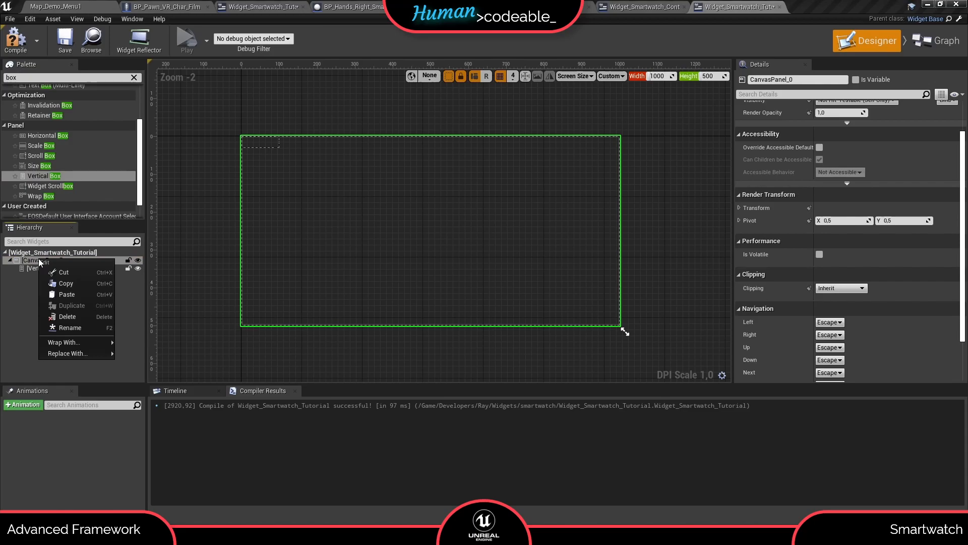
pyautogui.moveTo(67, 353)
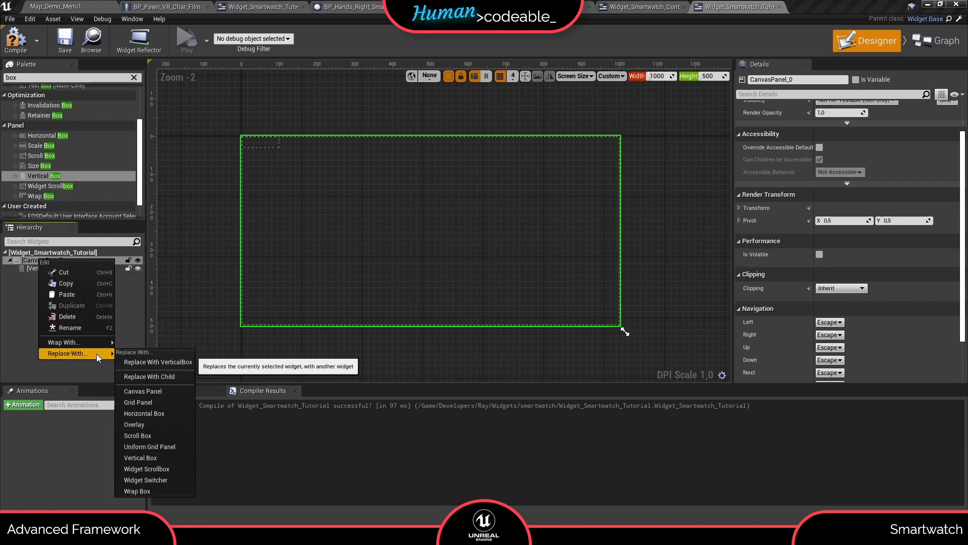
pyautogui.click(144, 414)
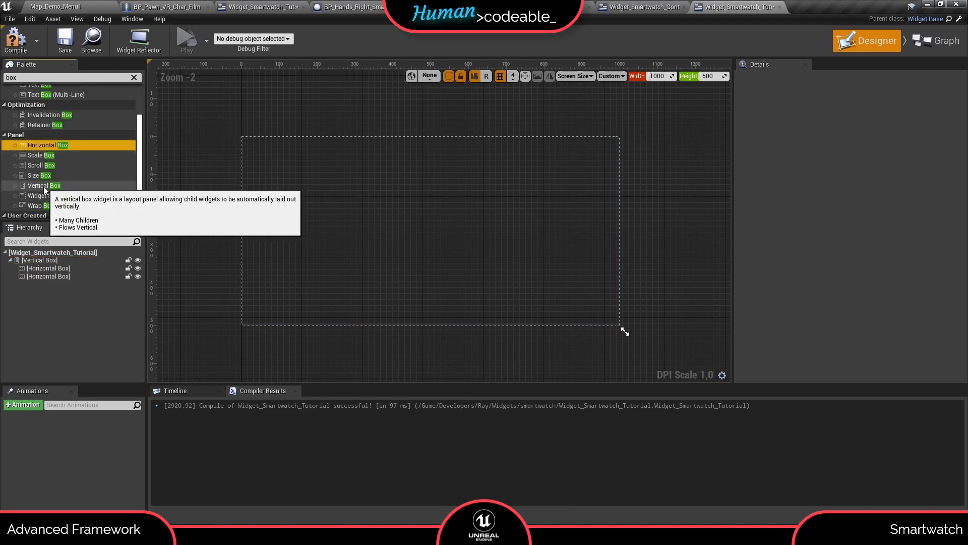
pyautogui.write('arro')
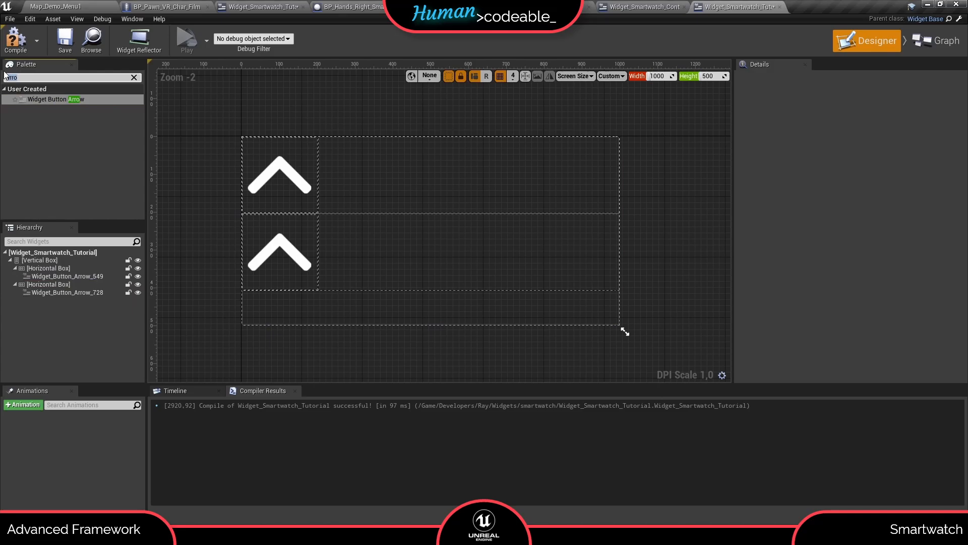
pyautogui.write('box')
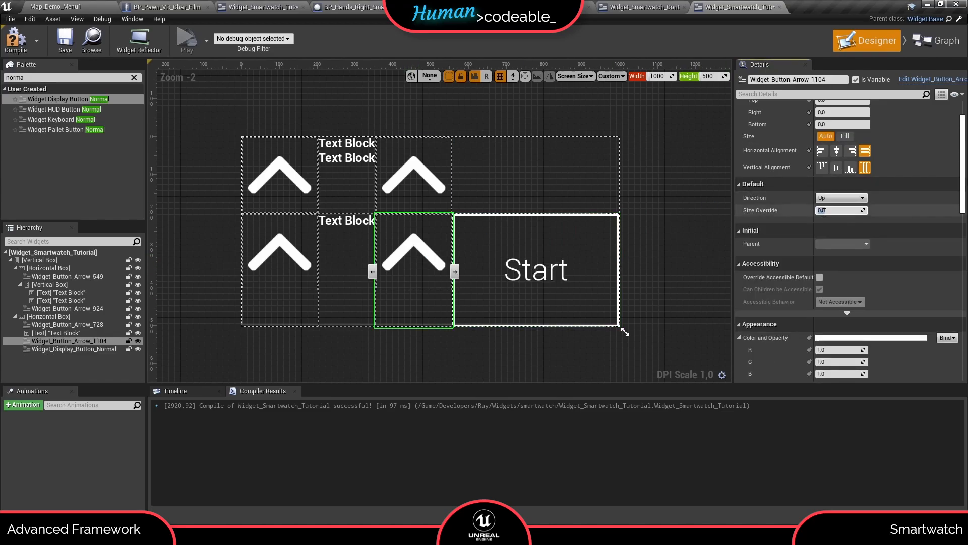
# - Set the lower arrow's value to 10.0 and make the Time text fill its row
pyautogui.click(838, 198)
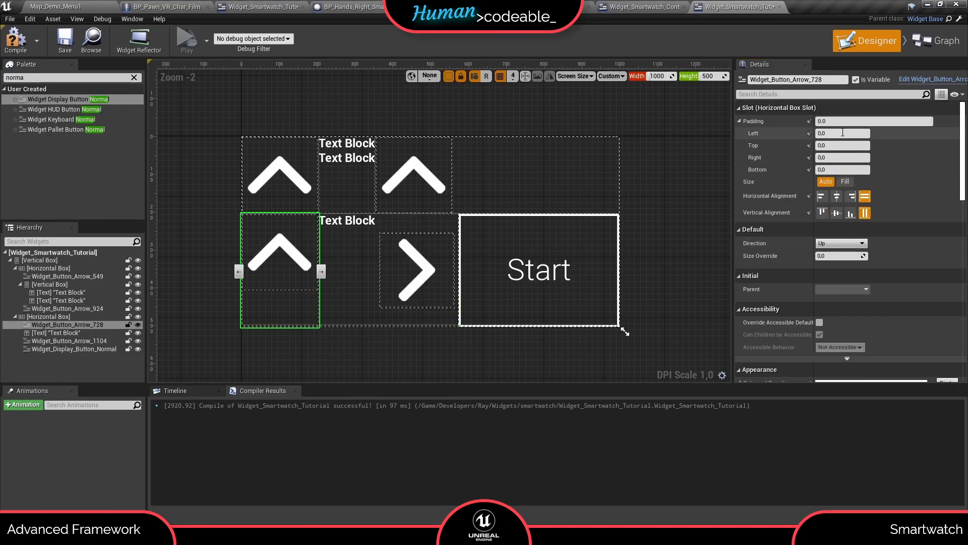
pyautogui.write('10.0')
pyautogui.write('200')
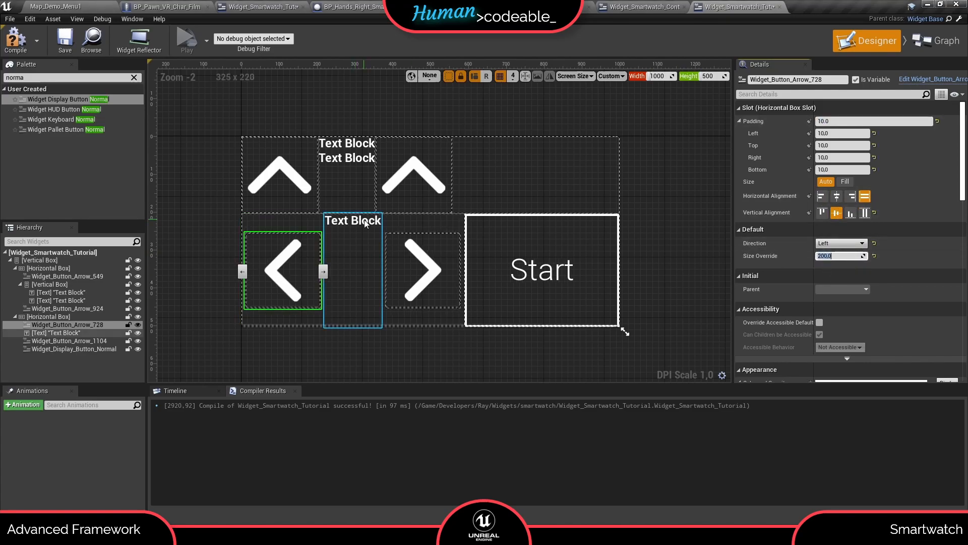
pyautogui.click(353, 270)
pyautogui.write('Time')
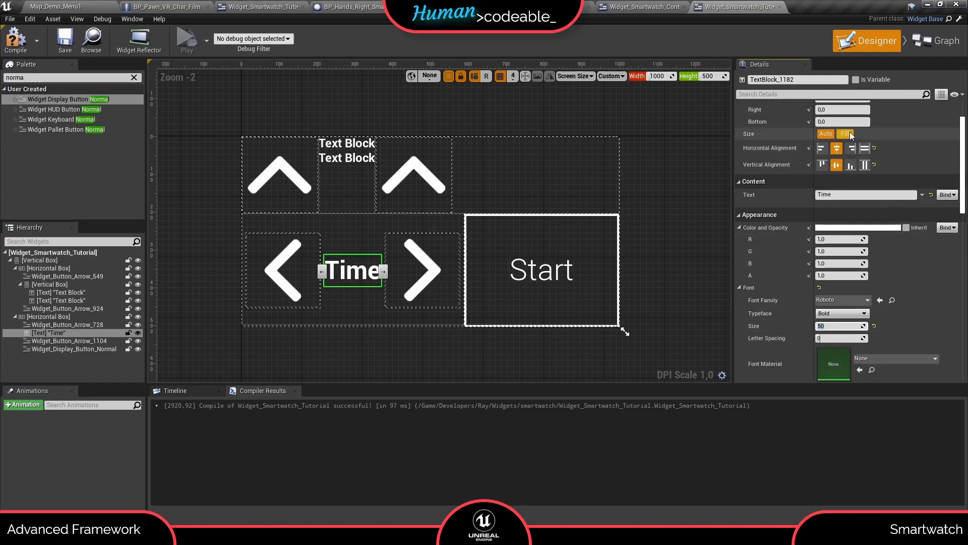
pyautogui.click(64, 276)
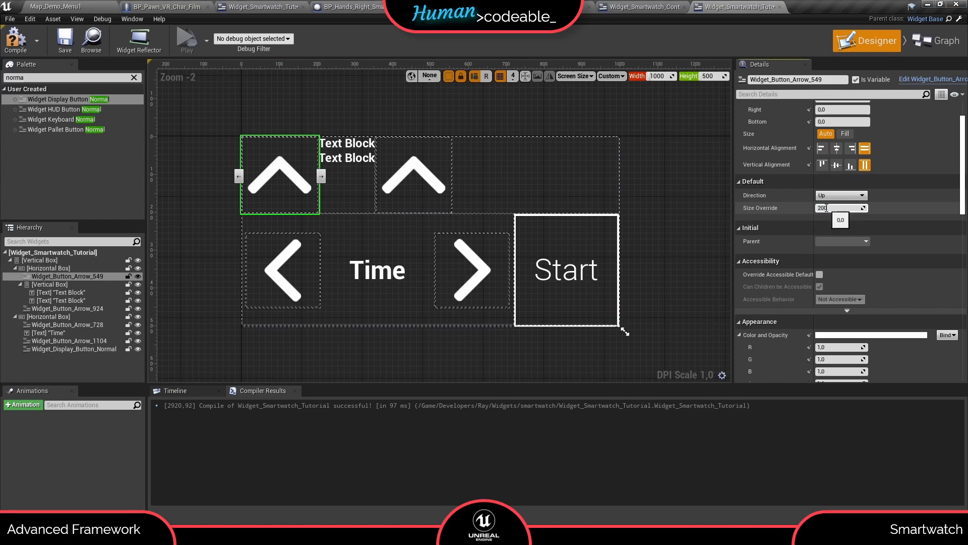
# - Point the top arrows left and right and centre the Tag text vertically
pyautogui.click(838, 194)
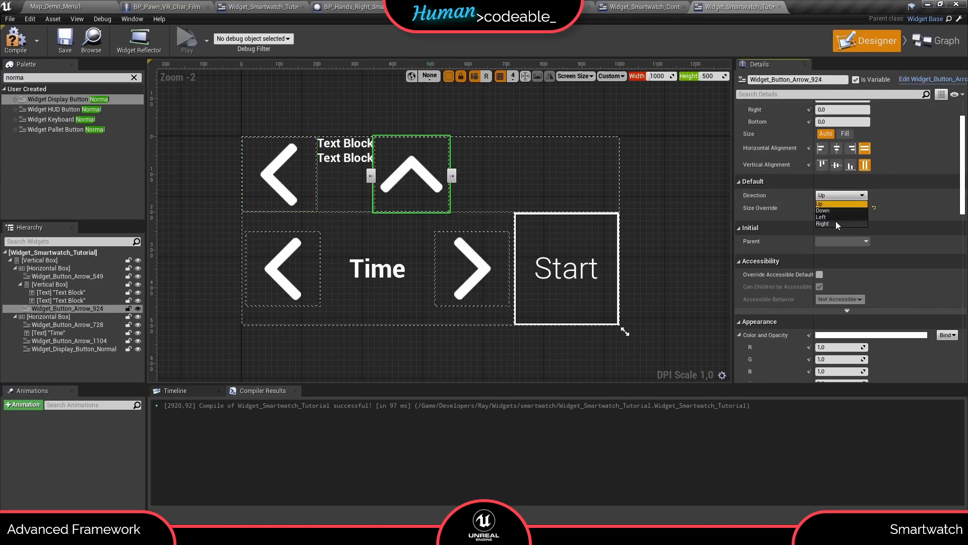
pyautogui.click(823, 223)
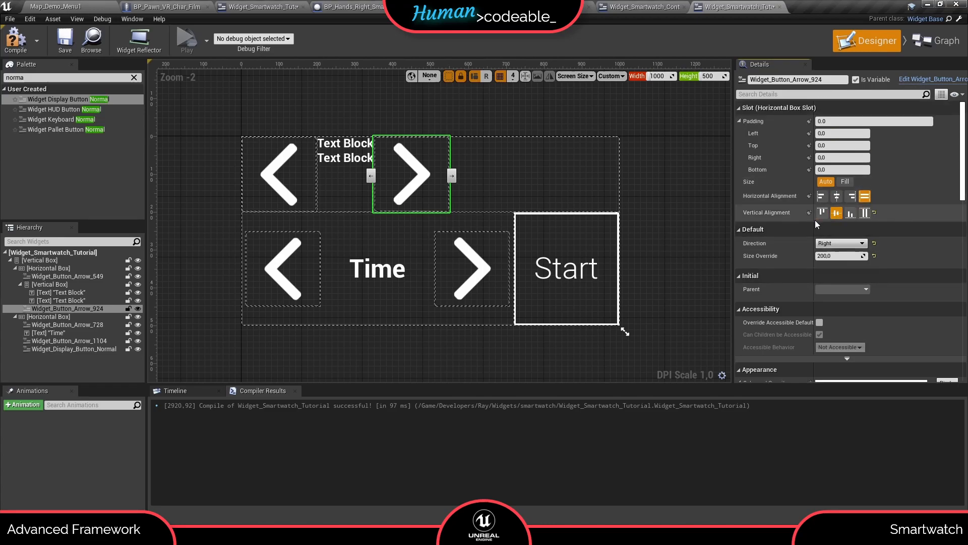
pyautogui.click(61, 292)
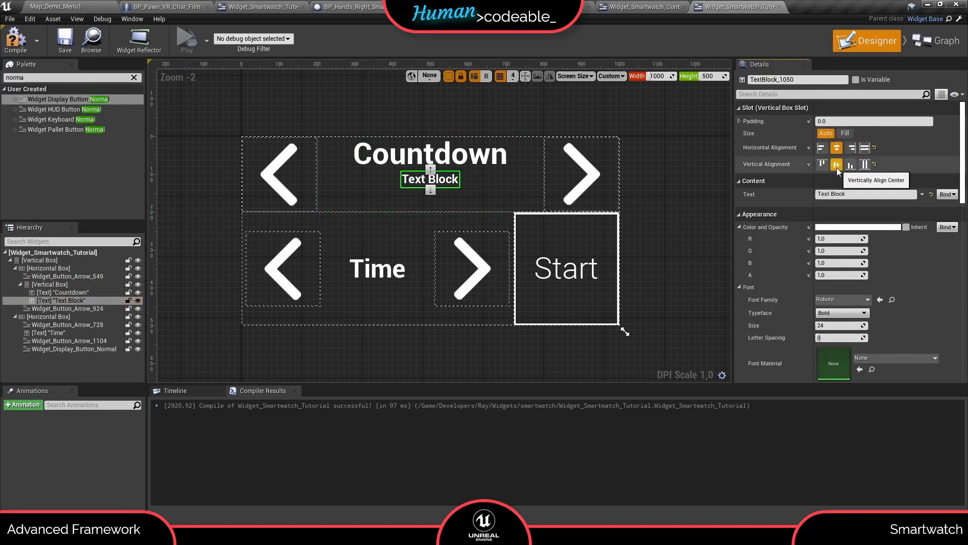
pyautogui.click(865, 164)
pyautogui.write('Tag')
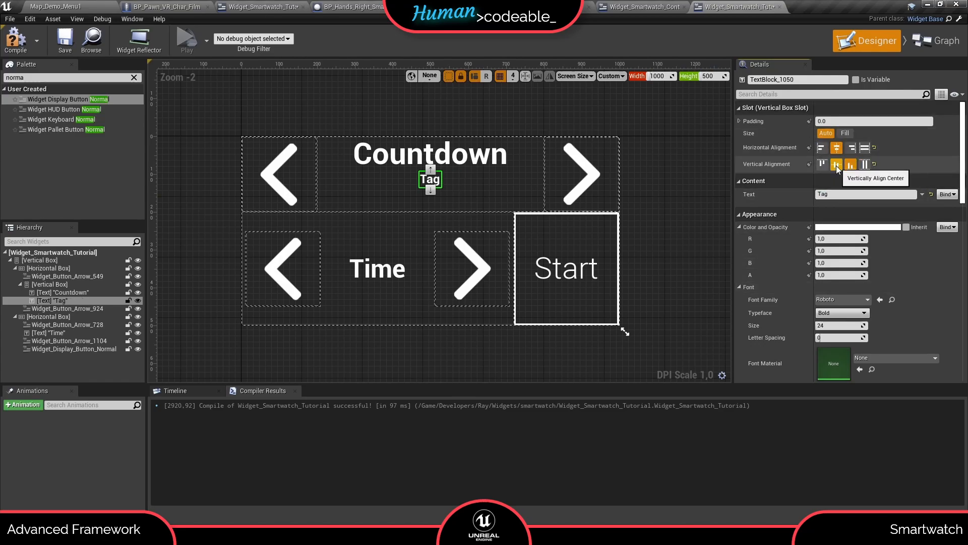
# - Make Tag a variable and rename the time row arrows Arrow_Time_Up and Arrow_Time_Down
pyautogui.click(864, 164)
pyautogui.write('Text_Tag')
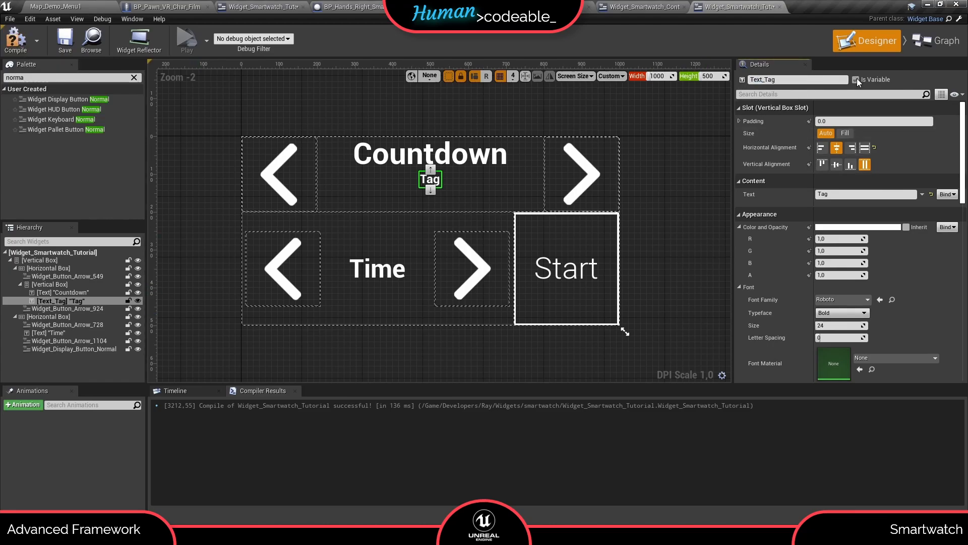
pyautogui.click(279, 174)
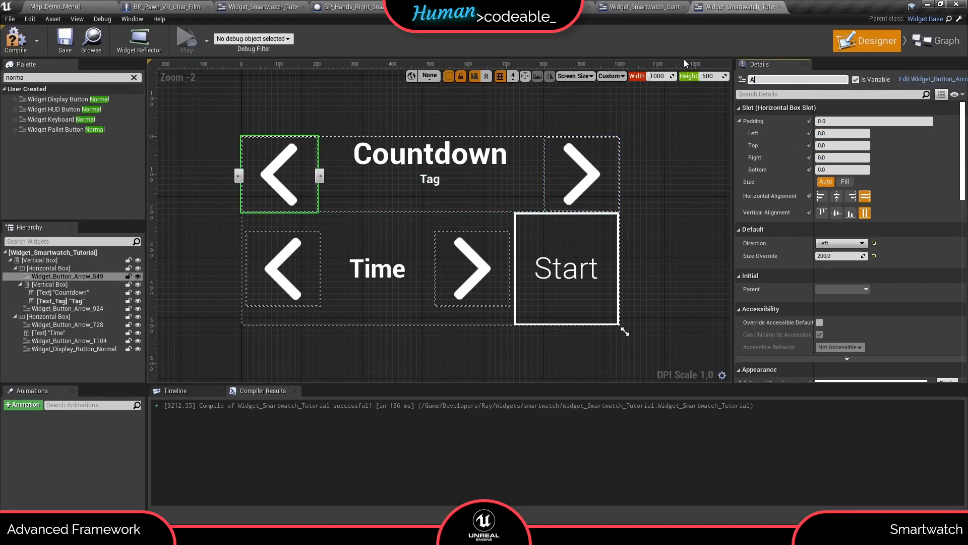
pyautogui.click(579, 173)
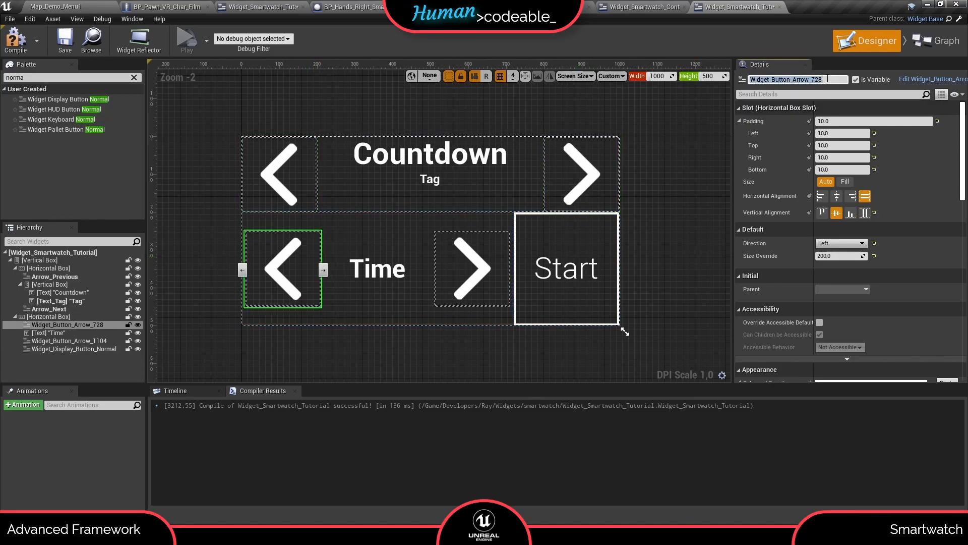
pyautogui.write('Arrow_Time')
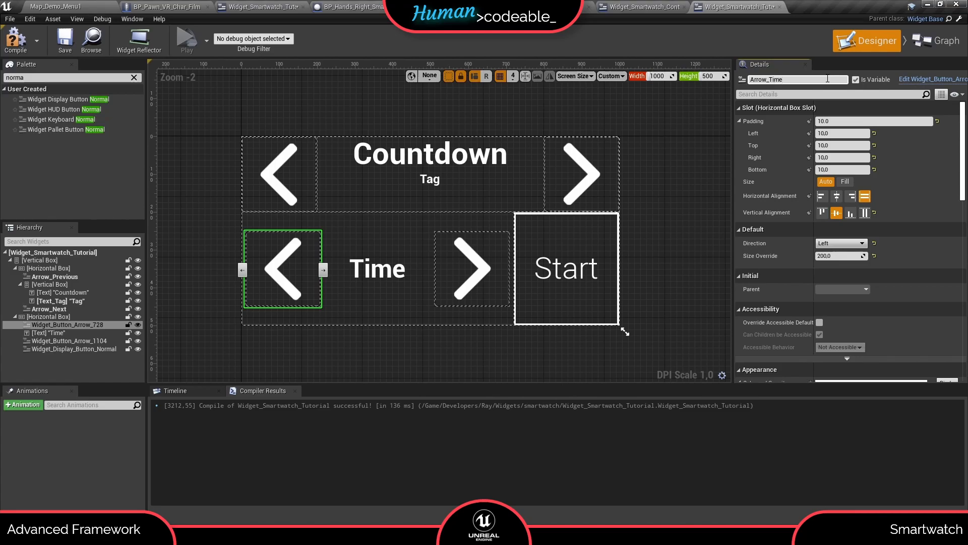
pyautogui.click(471, 268)
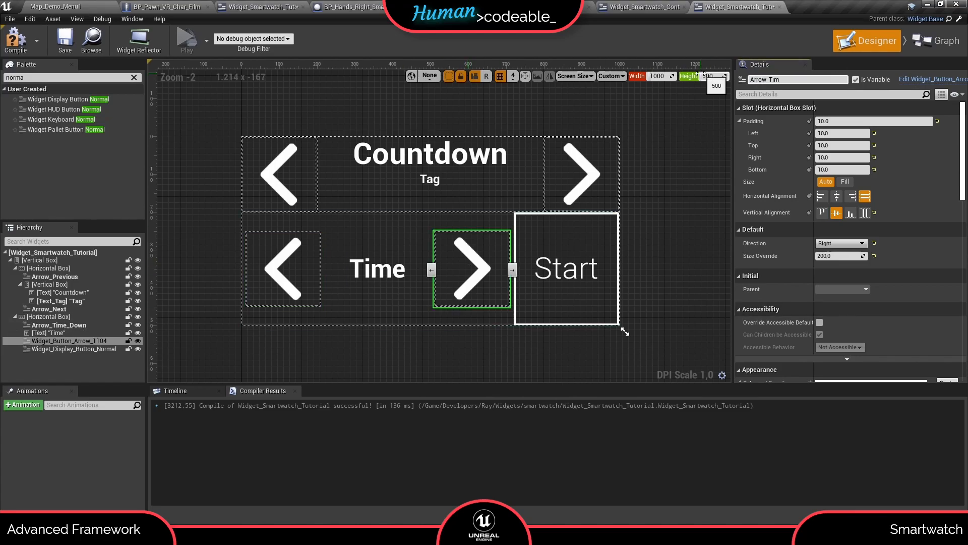
pyautogui.click(376, 268)
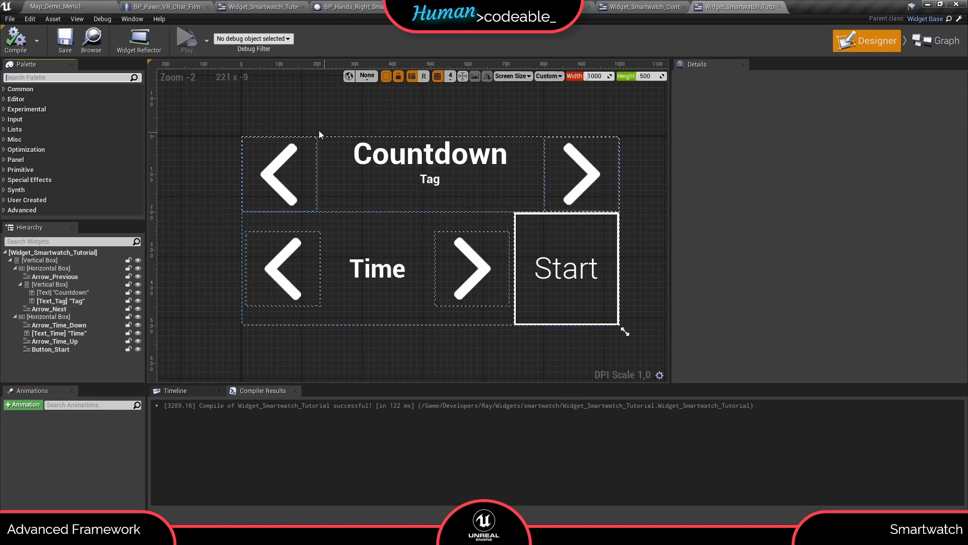
# - Rename the top arrows, Text_Tag, Time text and Button_Start, then show the event graph
pyautogui.click(581, 174)
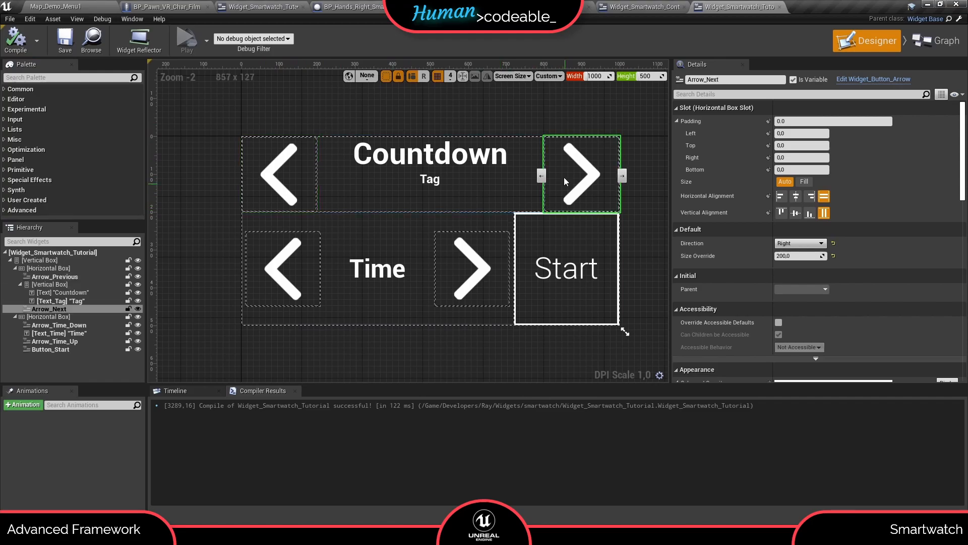
pyautogui.moveTo(383, 192)
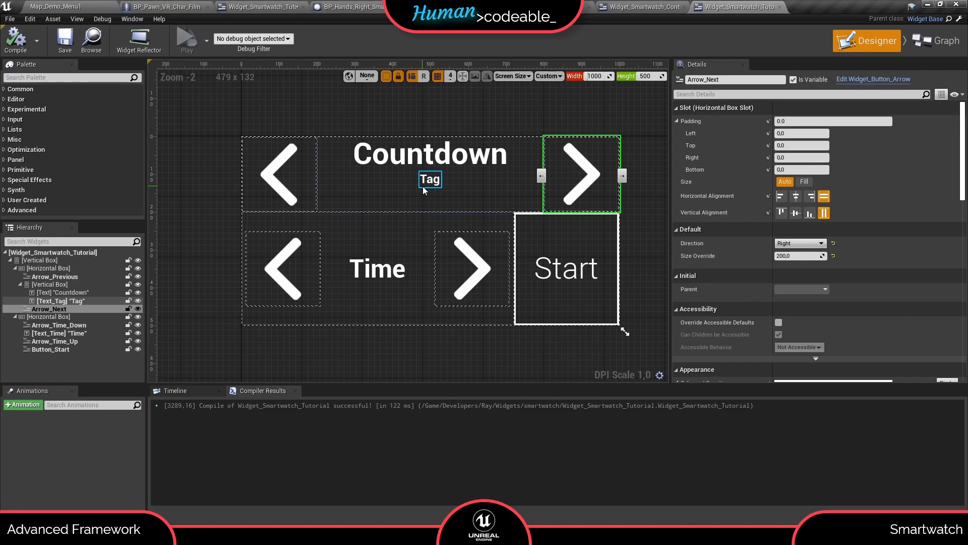
pyautogui.click(429, 179)
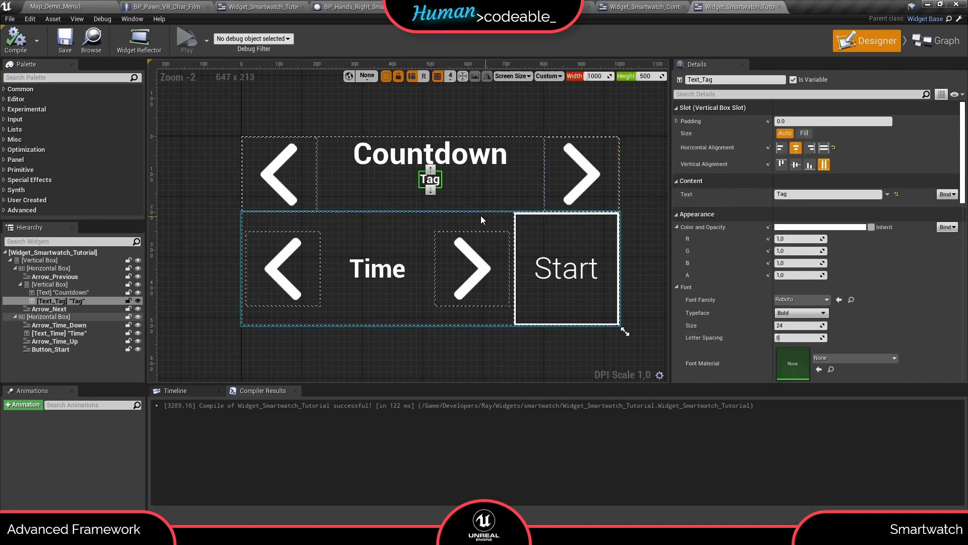
pyautogui.click(376, 268)
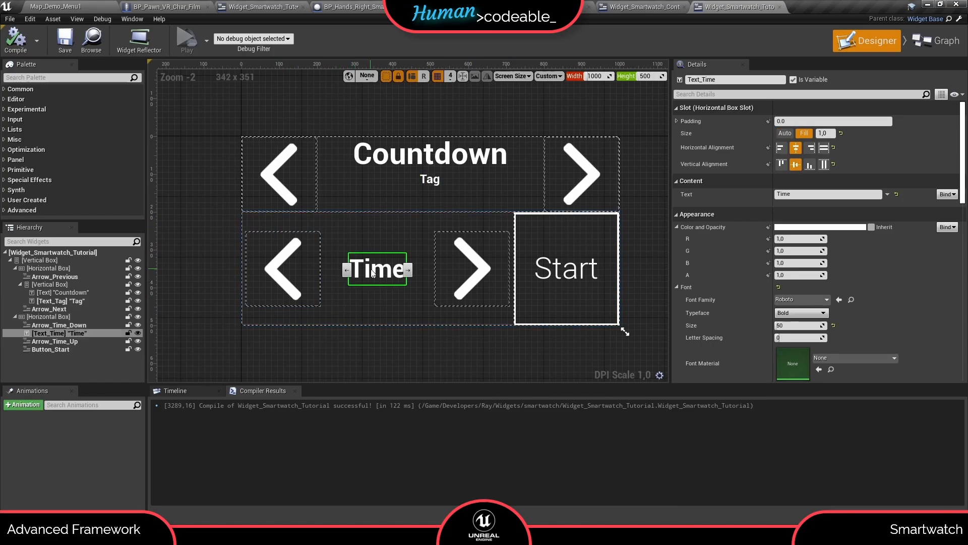
pyautogui.click(283, 268)
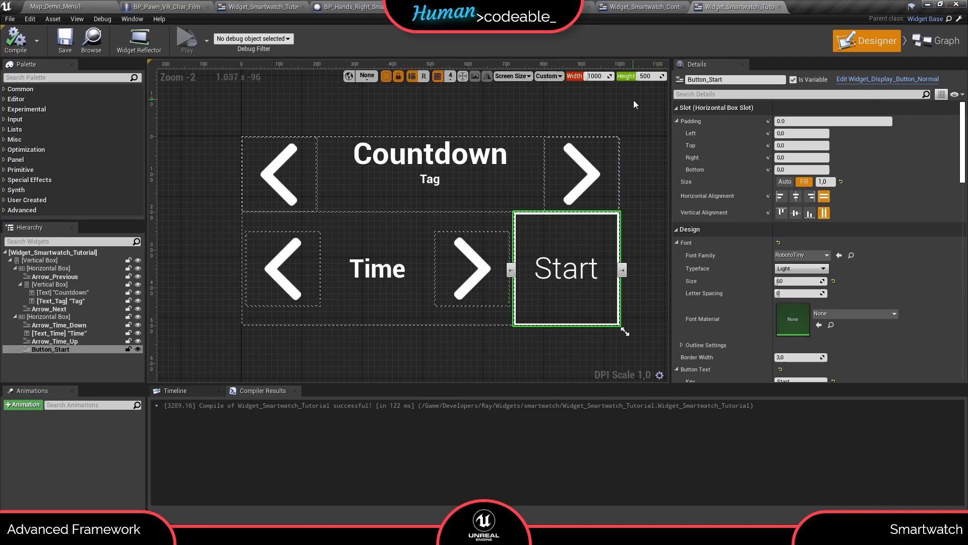
pyautogui.click(936, 40)
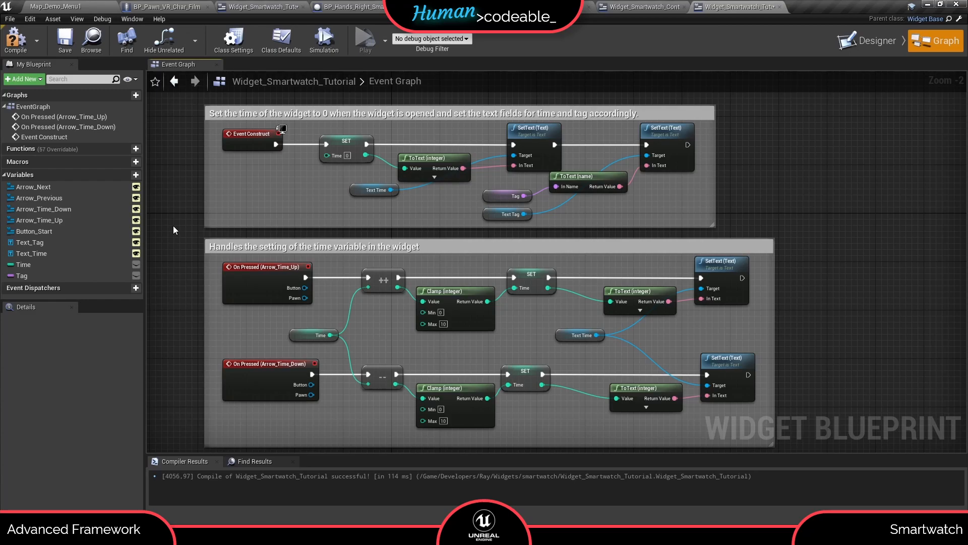
pyautogui.moveTo(410, 146)
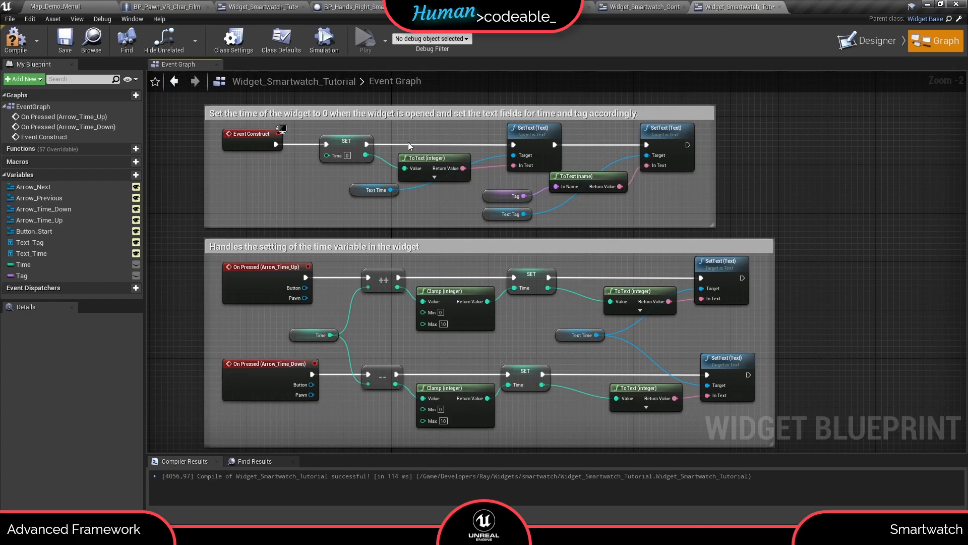
pyautogui.moveTo(330, 174)
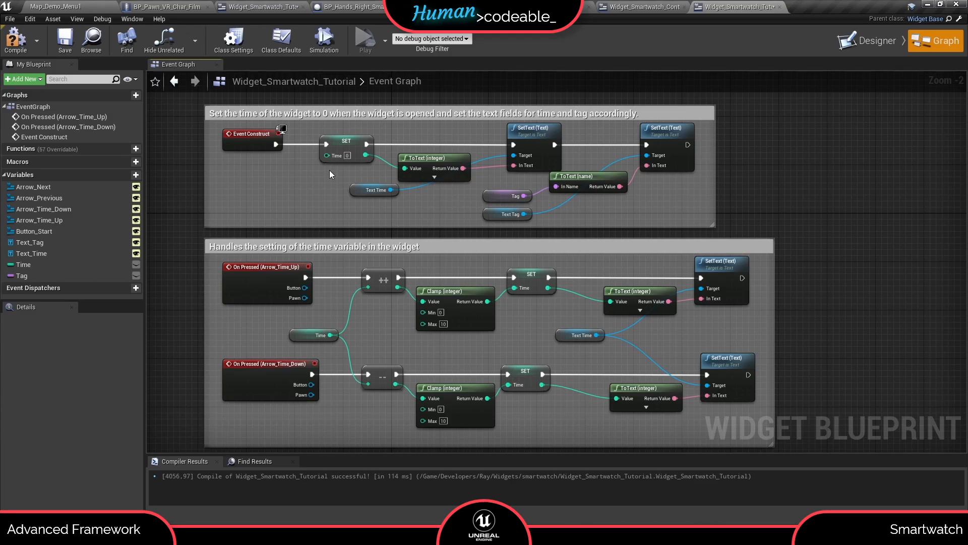
pyautogui.moveTo(255, 324)
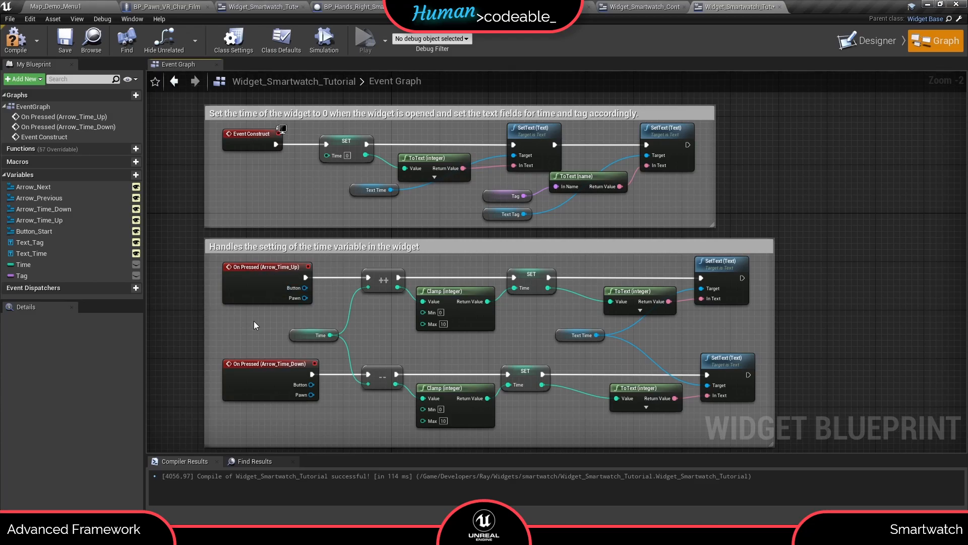
pyautogui.moveTo(304, 352)
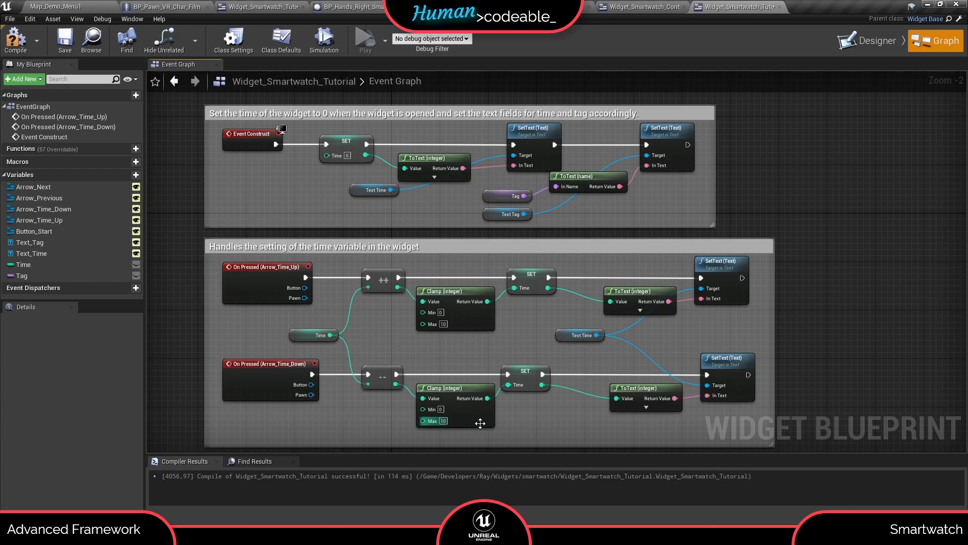
pyautogui.moveTo(443, 290)
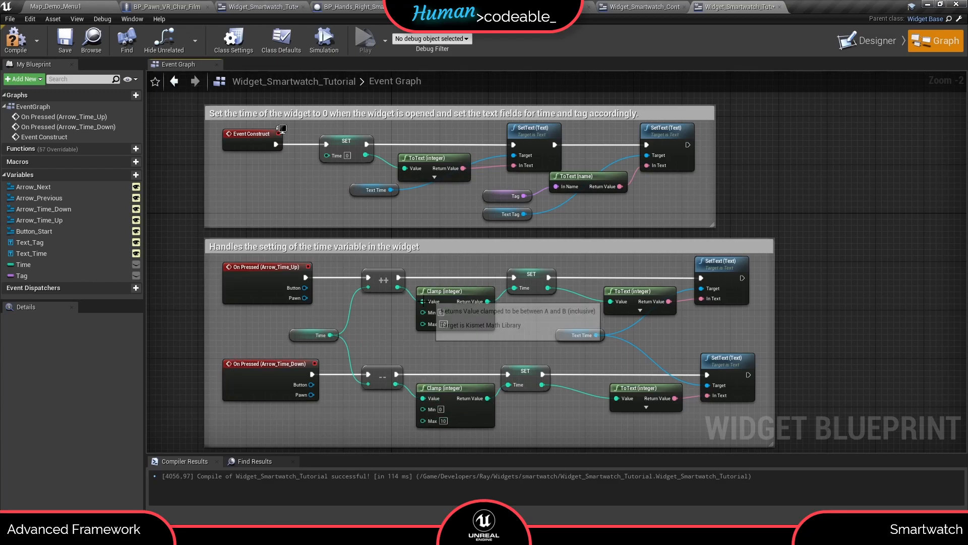
pyautogui.moveTo(464, 348)
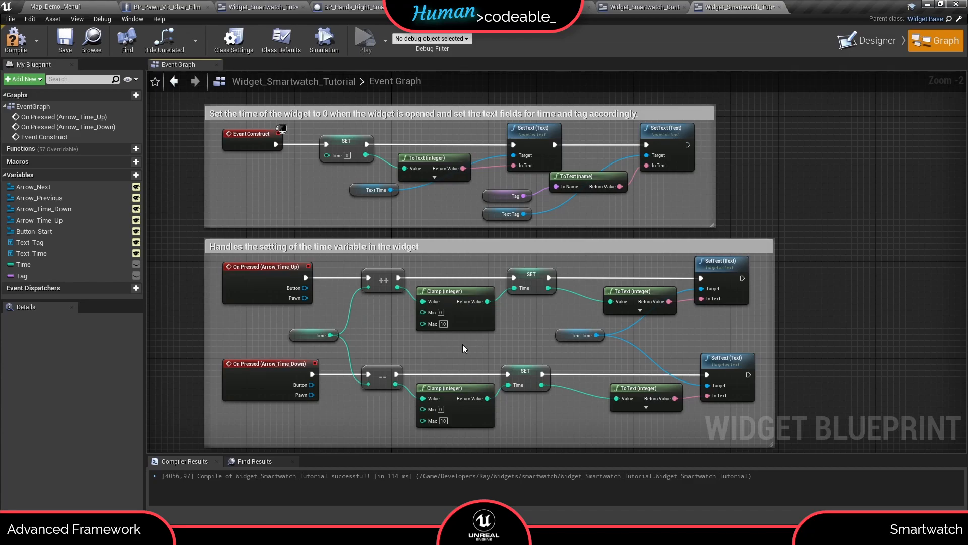
pyautogui.moveTo(154, 249)
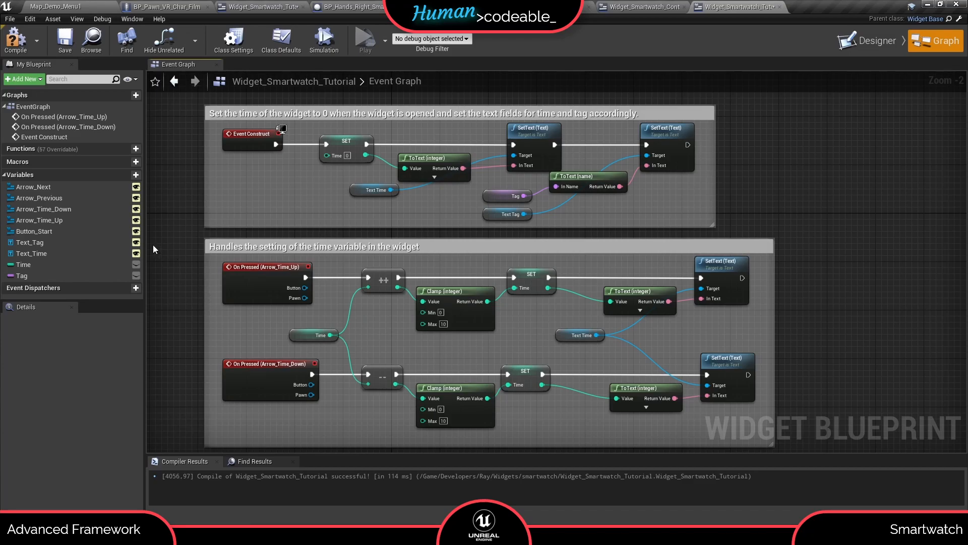
# - Add an On Pressed (Button_Start) event node to the widget's graph
pyautogui.click(35, 231)
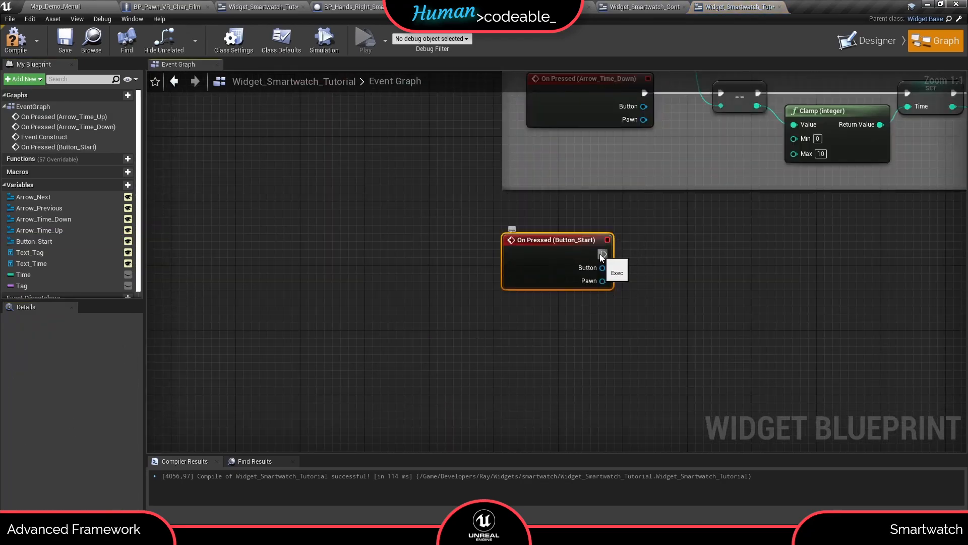
# - Wire the Start event to Execute Widget Functionality and split its Source Info input
pyautogui.moveTo(603, 255); pyautogui.dragTo(710, 258)
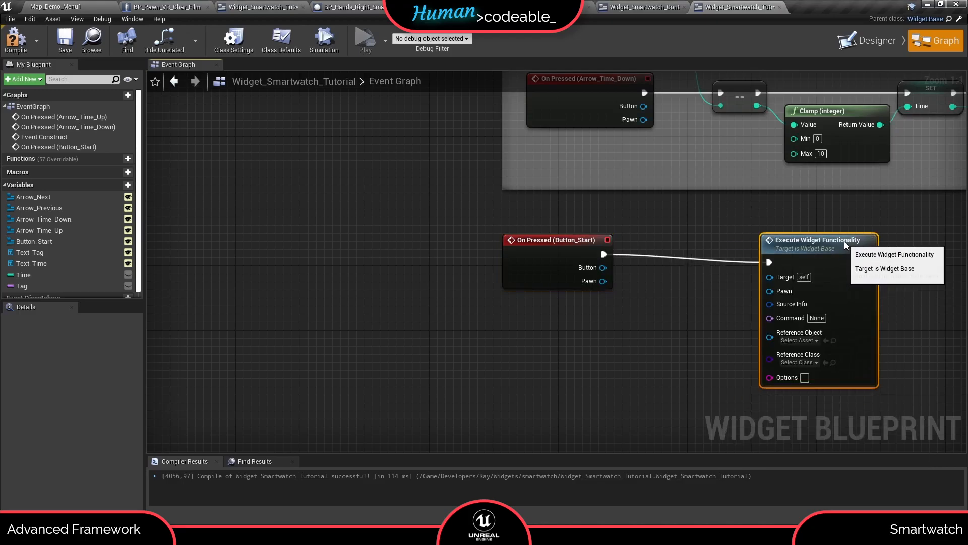
pyautogui.click(33, 275)
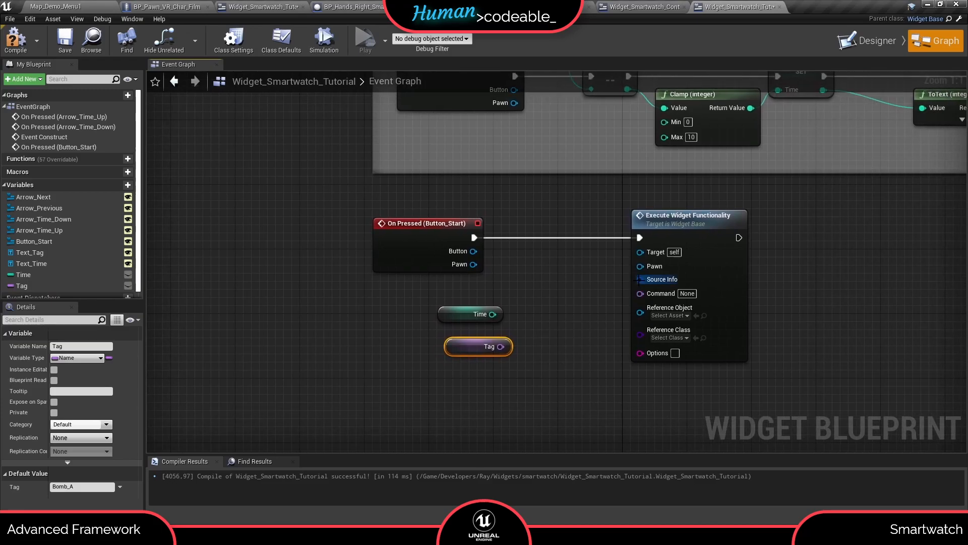
pyautogui.rightClick(641, 280)
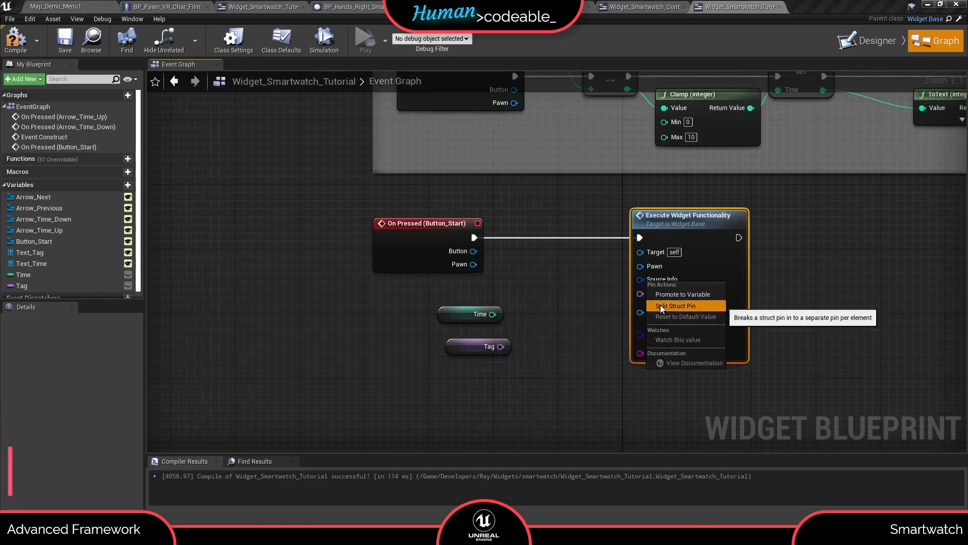
pyautogui.click(675, 305)
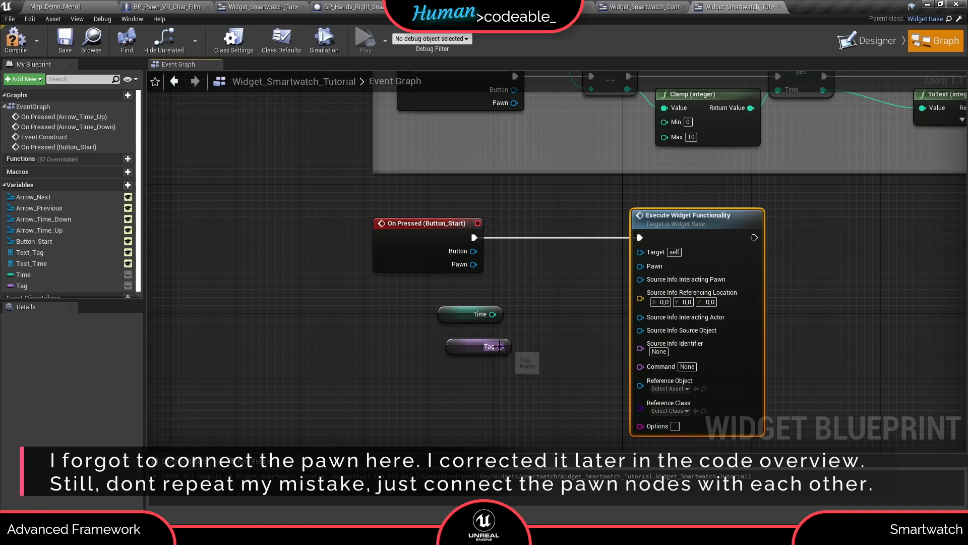
# - Feed Tag into the source Identifier and the converted Time value into Options
pyautogui.moveTo(499, 346); pyautogui.dragTo(640, 343)
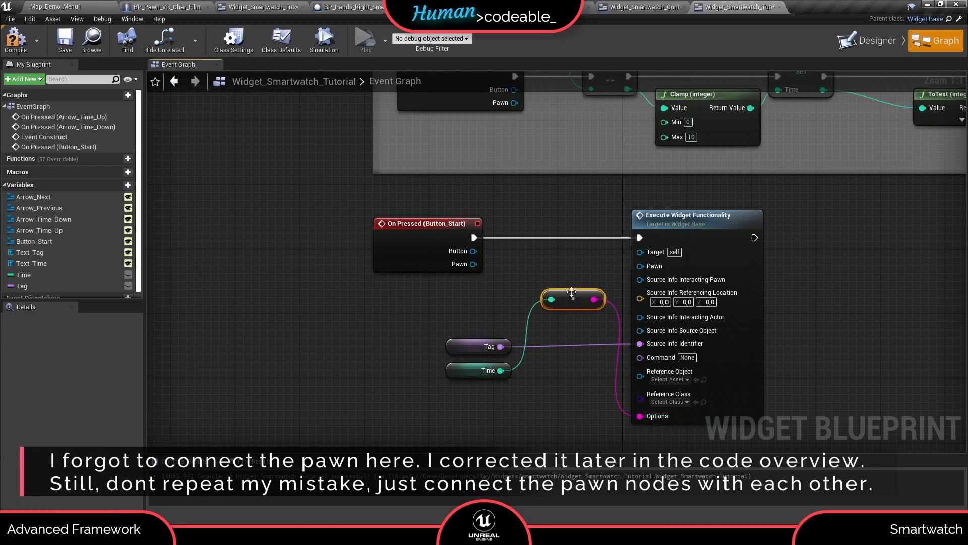
pyautogui.moveTo(571, 299); pyautogui.dragTo(563, 397)
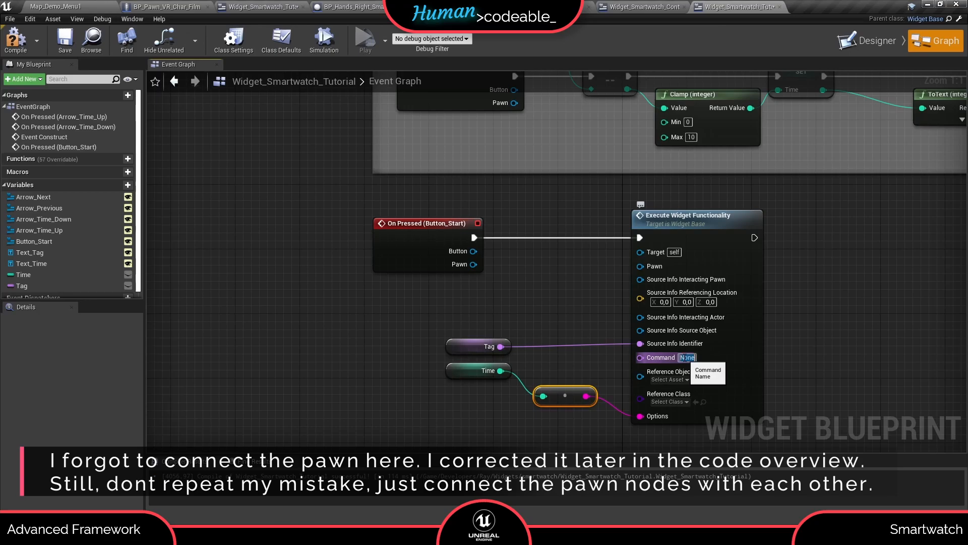
pyautogui.write('Count')
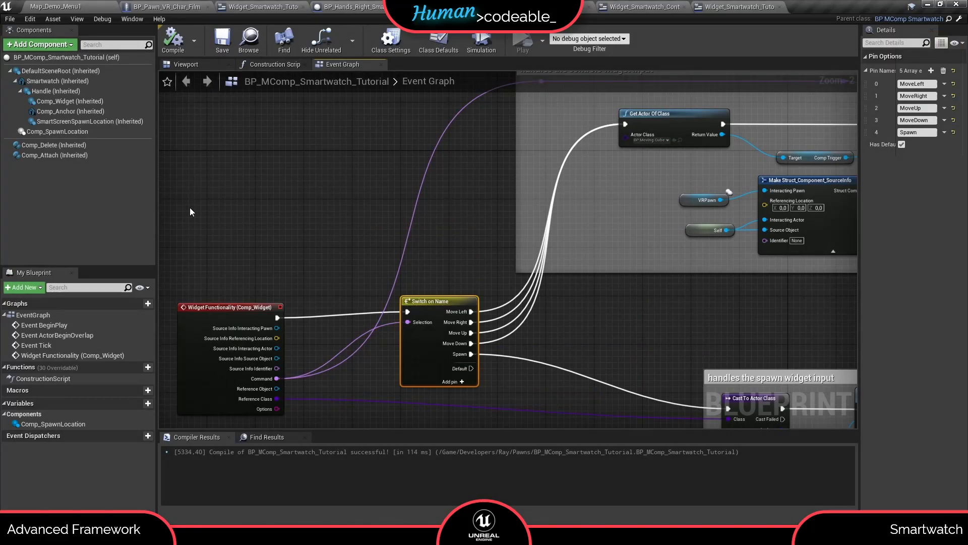
pyautogui.moveTo(229, 233)
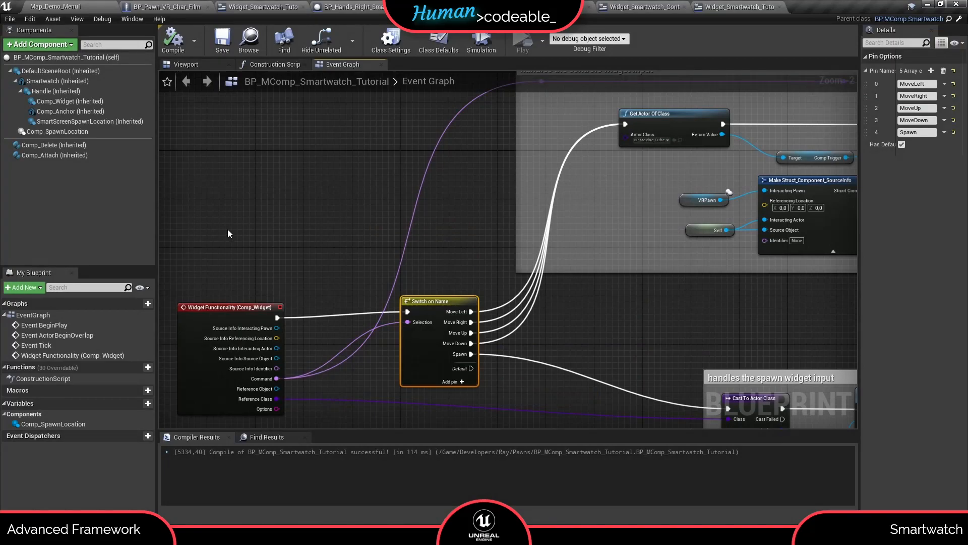
pyautogui.moveTo(250, 255)
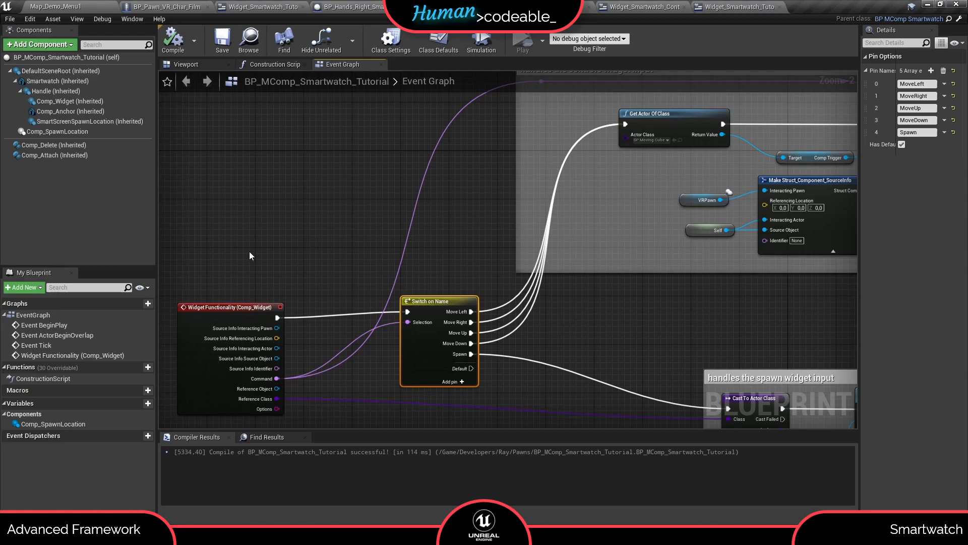
pyautogui.moveTo(250, 426)
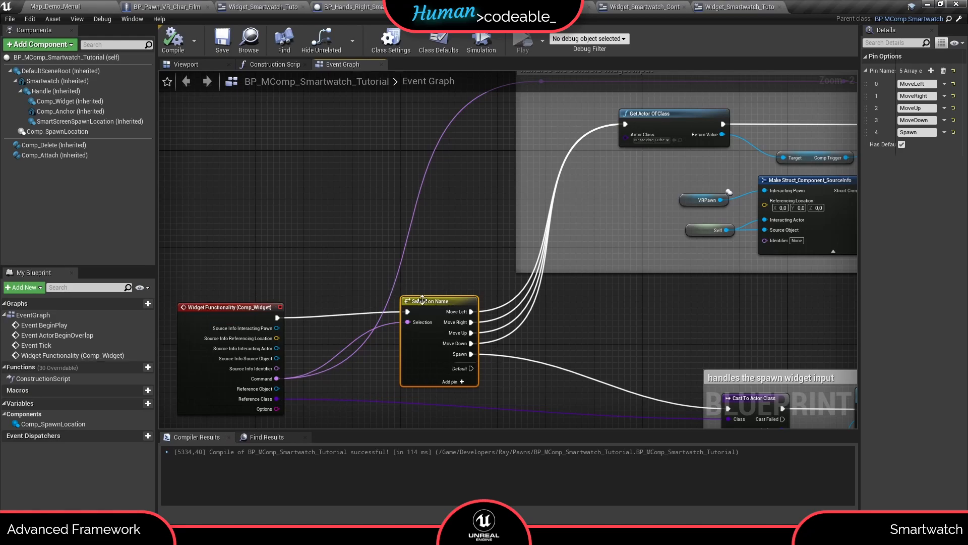
pyautogui.moveTo(326, 183)
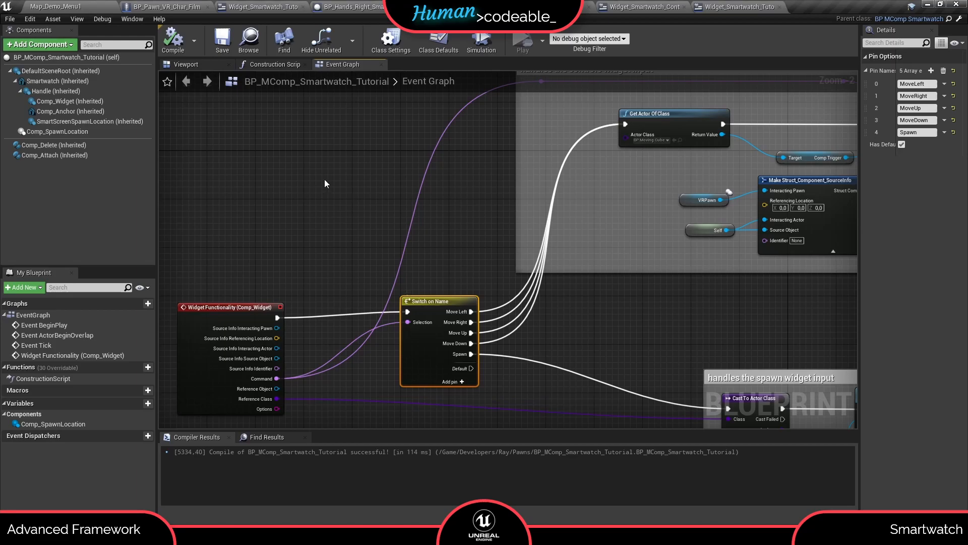
pyautogui.moveTo(297, 361)
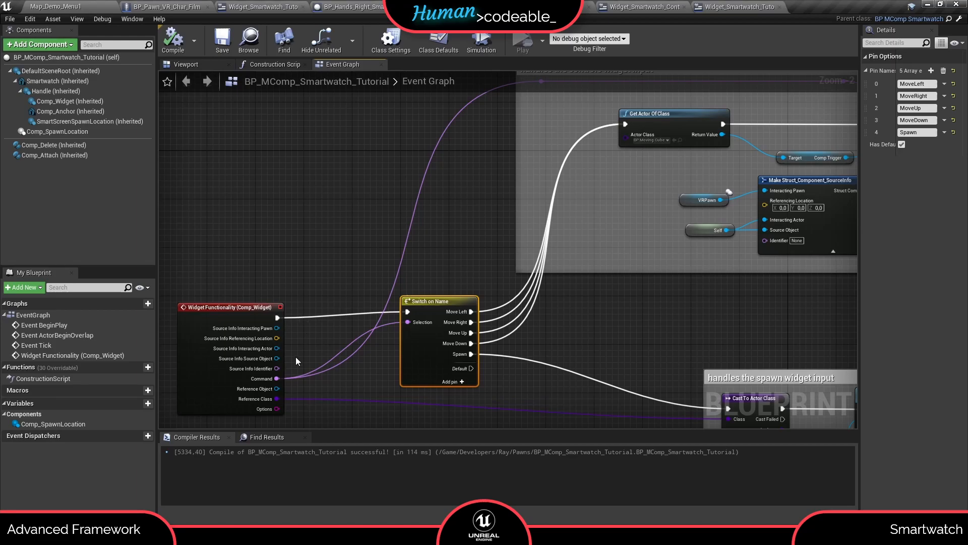
pyautogui.moveTo(283, 379)
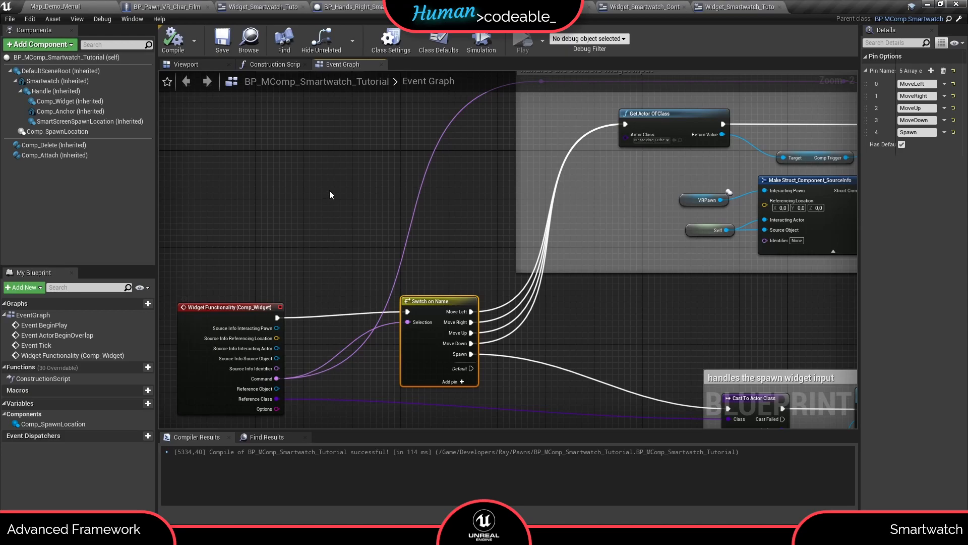
pyautogui.moveTo(455, 301)
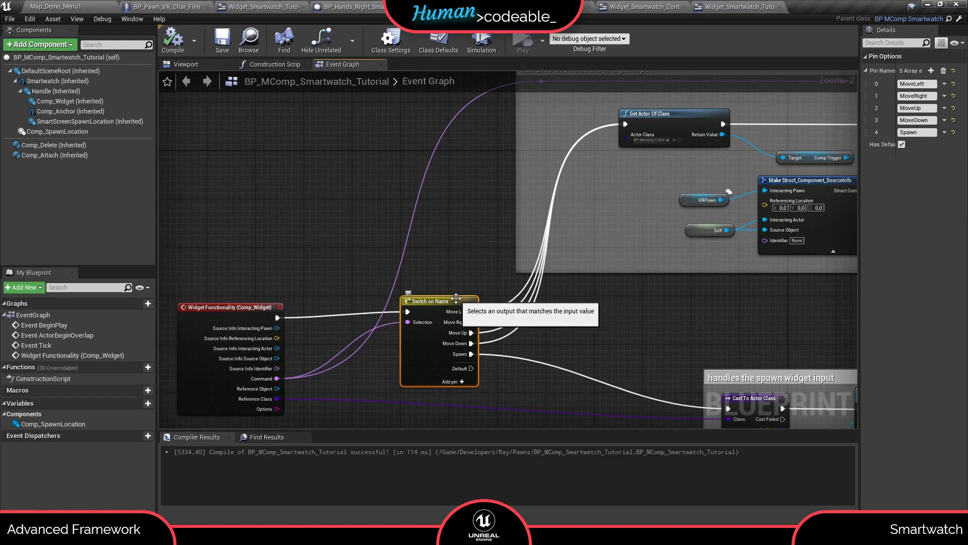
# - Add a Countdown output pin to the Switch on Name node and start wiring it to a new node
pyautogui.click(453, 393)
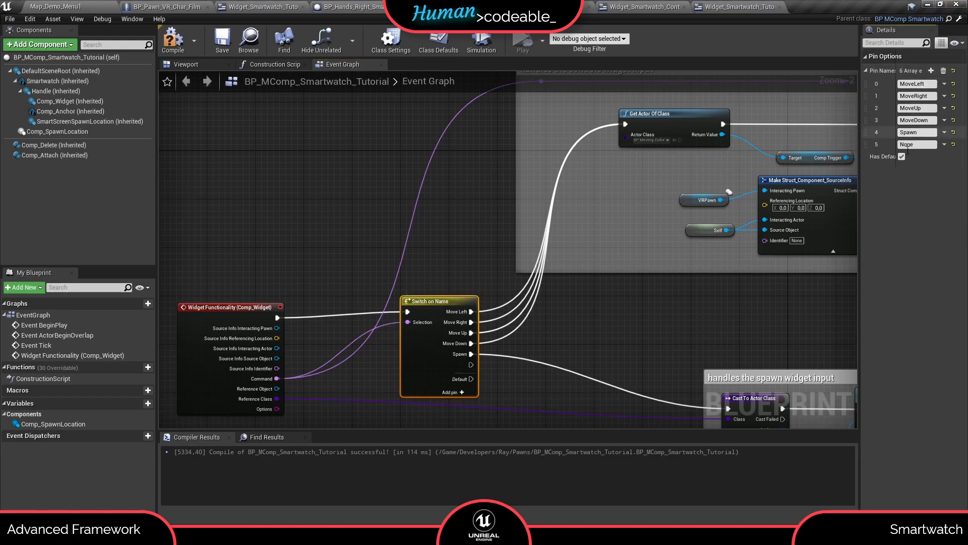
pyautogui.click(915, 144)
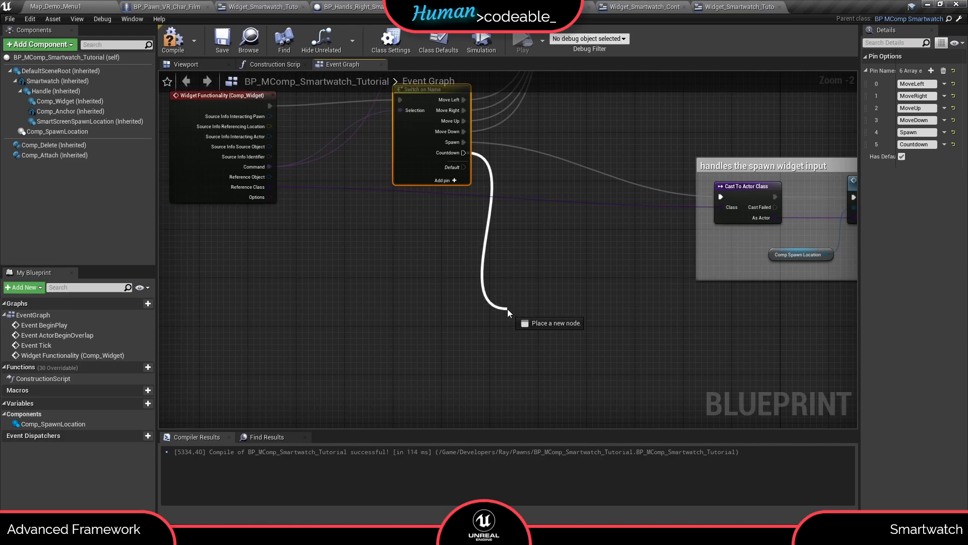
pyautogui.click(507, 312)
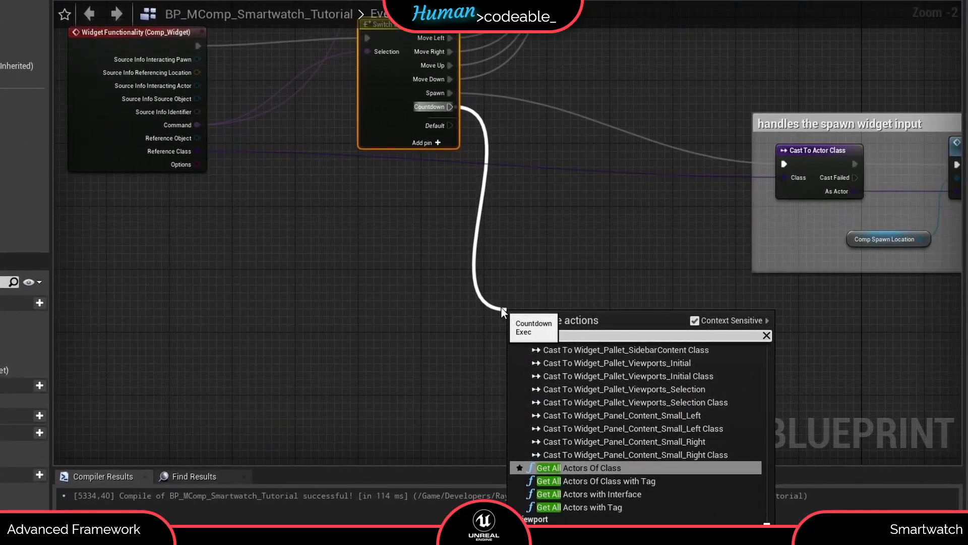
# - Chain Get All Actors with Tag, For Each Loop, Cast To BP_Trigger_Example1 and Start Countdown from the Countdown pin
pyautogui.click(593, 506)
pyautogui.write('cast to t')
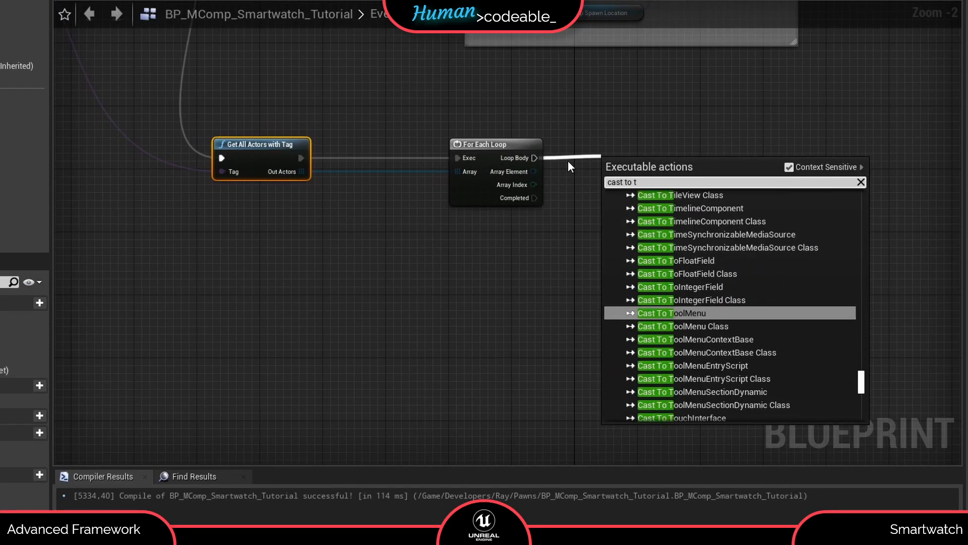
pyautogui.write('rigger')
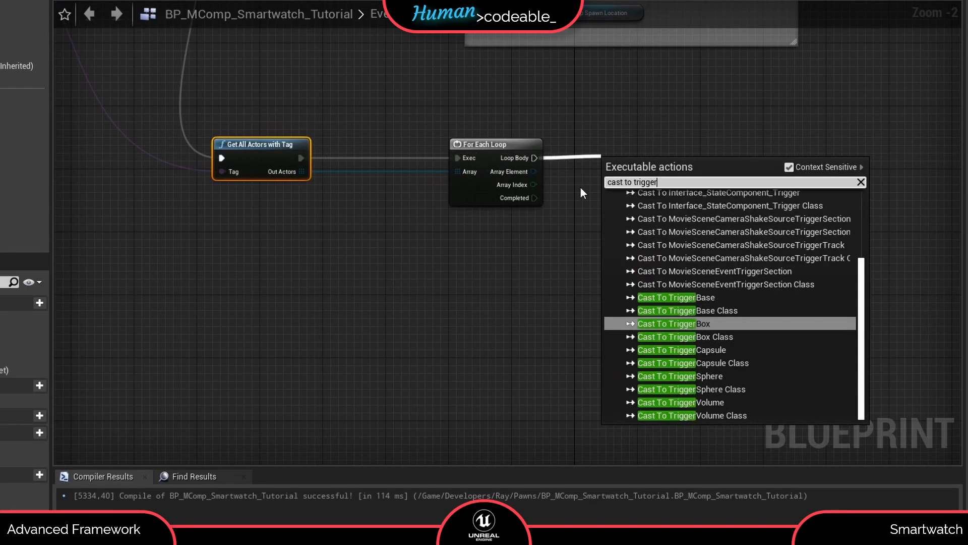
pyautogui.click(679, 322)
pyautogui.write('cou')
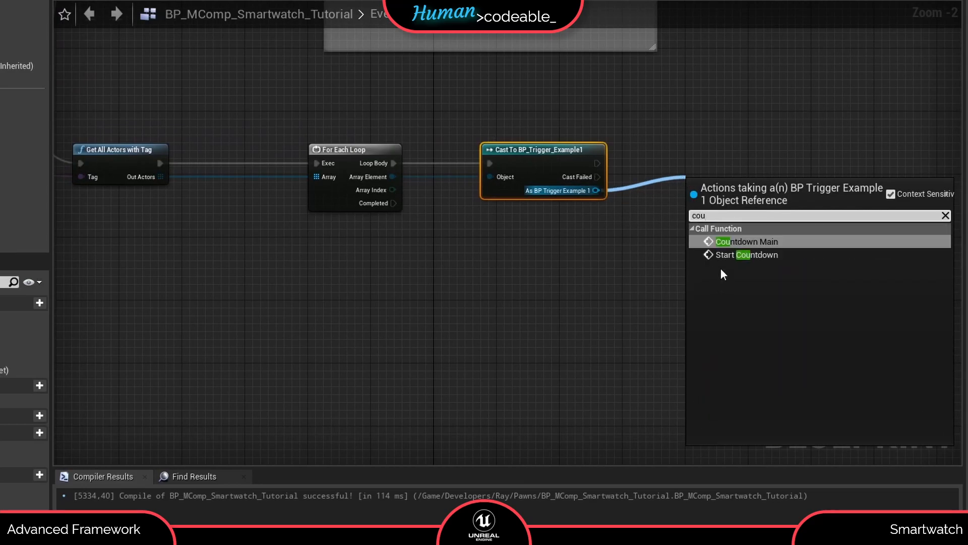
pyautogui.click(749, 254)
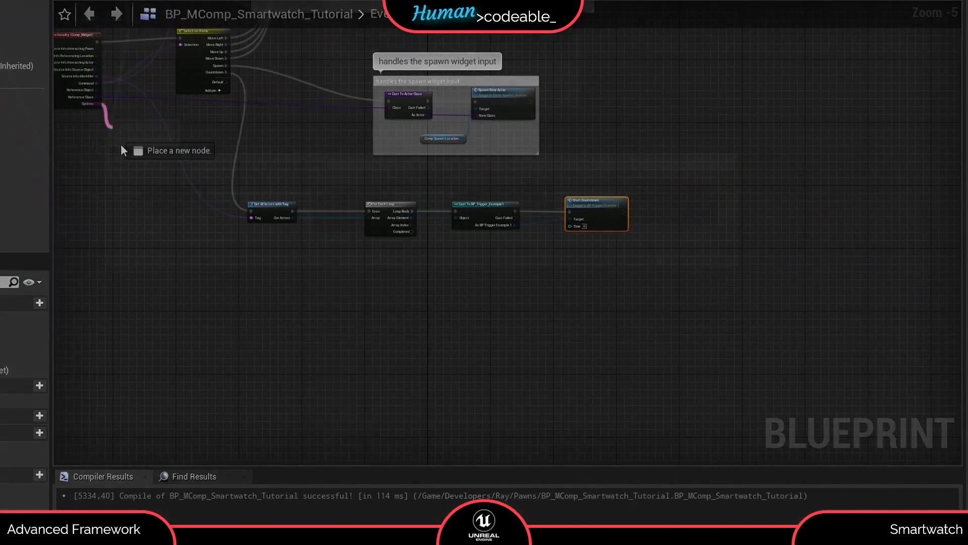
# - Comment the nodes: 'handles the countdown command by getting all actors with tag and call the countdown function on them'
pyautogui.write('handles the countdown command by getting all actors with tag and')
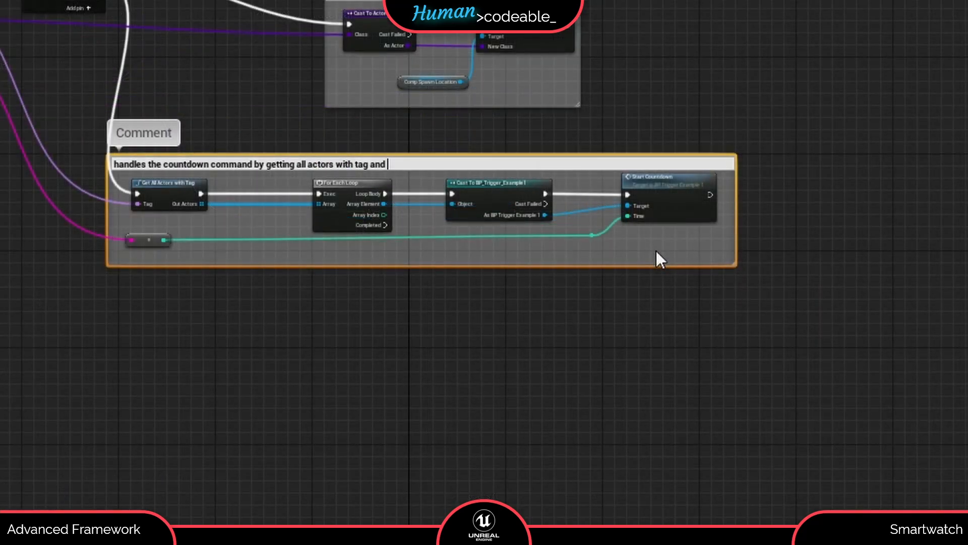
pyautogui.write('call the countdown')
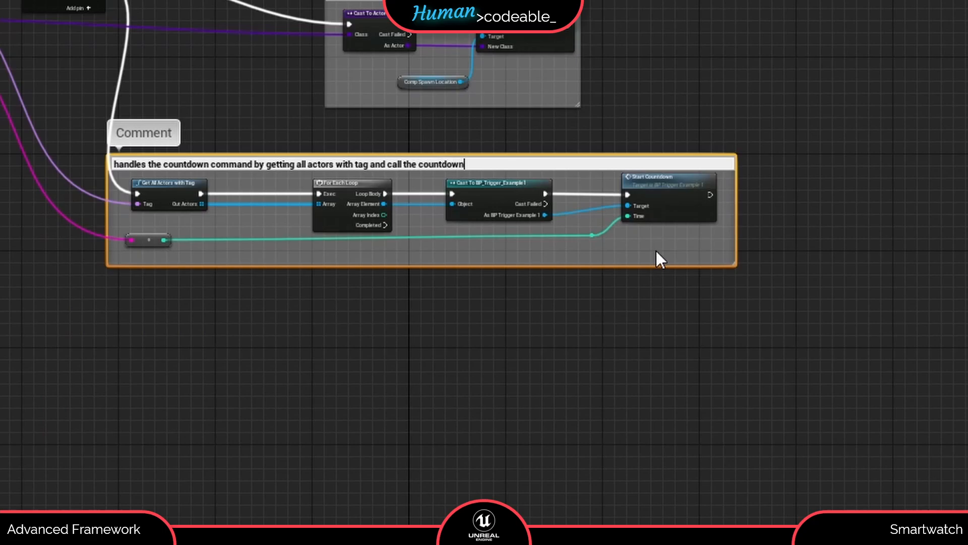
pyautogui.write('function on them')
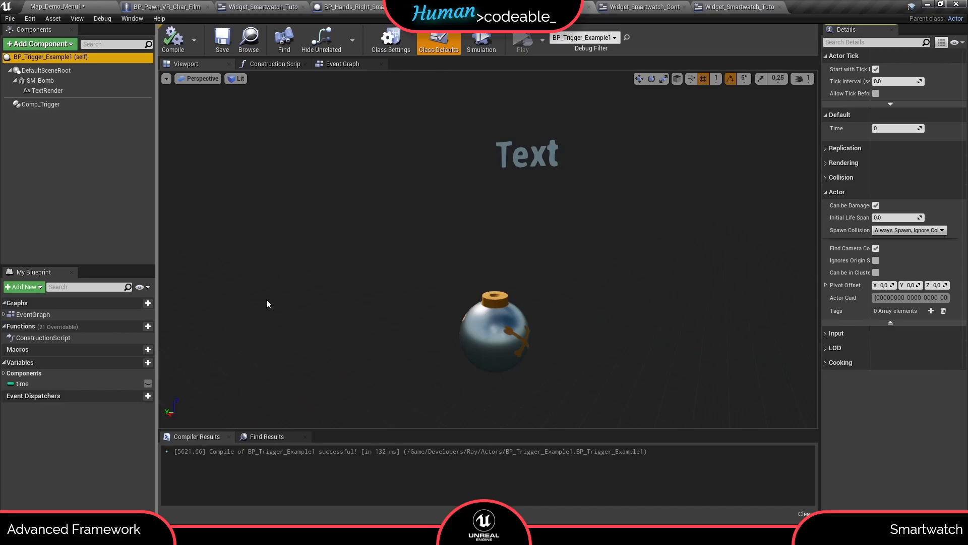
pyautogui.moveTo(247, 147)
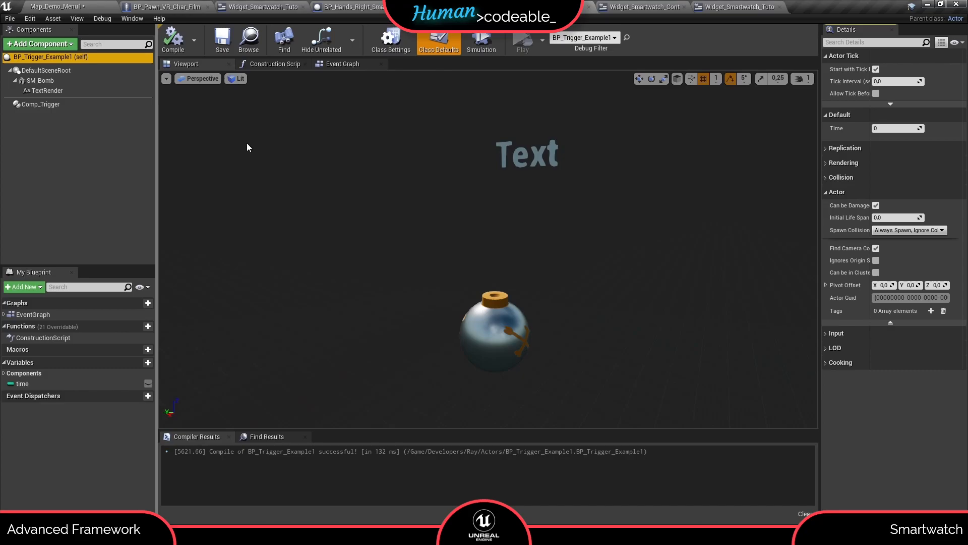
pyautogui.moveTo(67, 147)
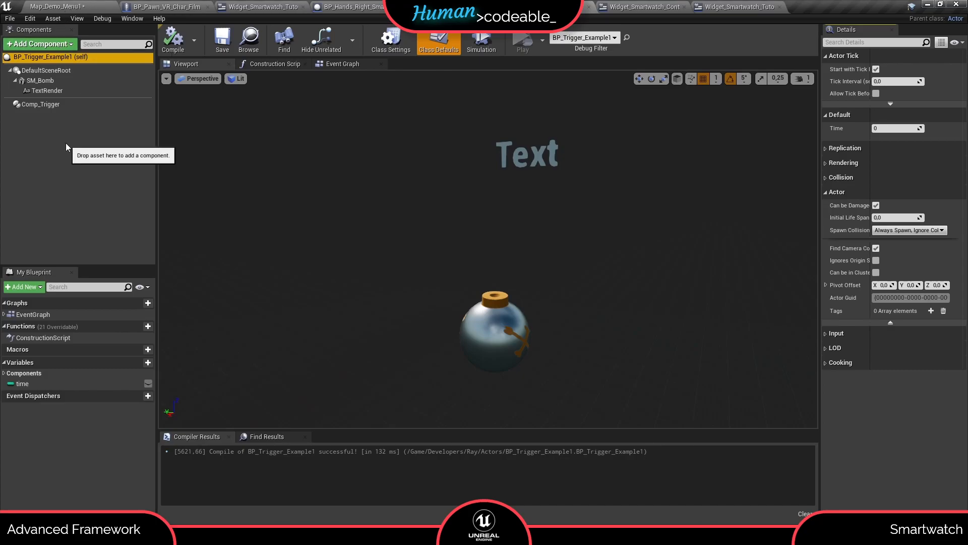
pyautogui.moveTo(48, 147)
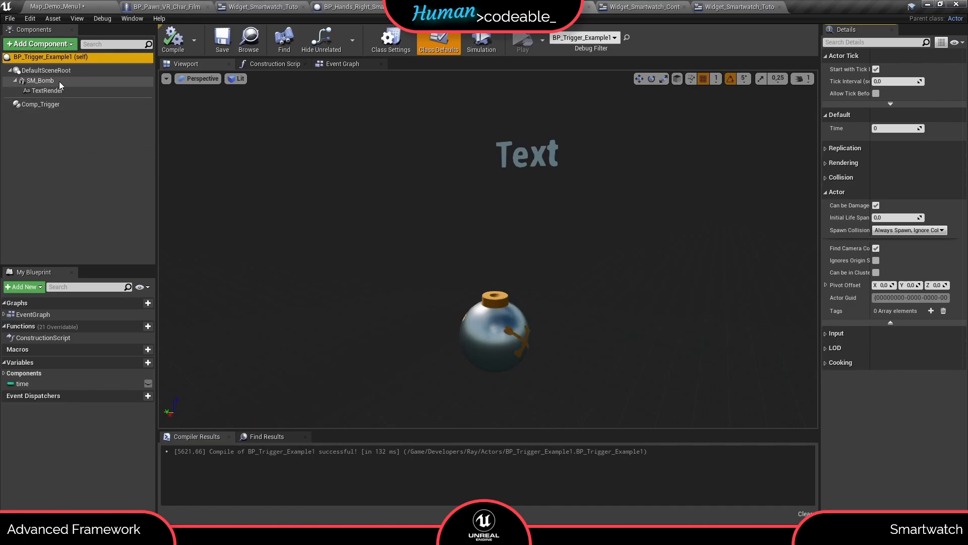
# - Inspect BP_Trigger_Example1's TextRender component and view its event graph with timer and explosion nodes
pyautogui.click(47, 91)
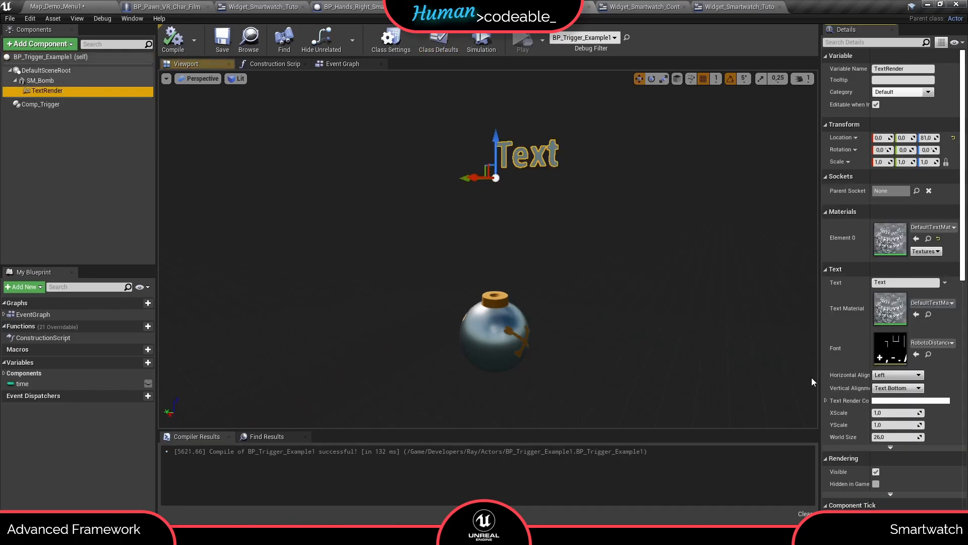
pyautogui.click(341, 63)
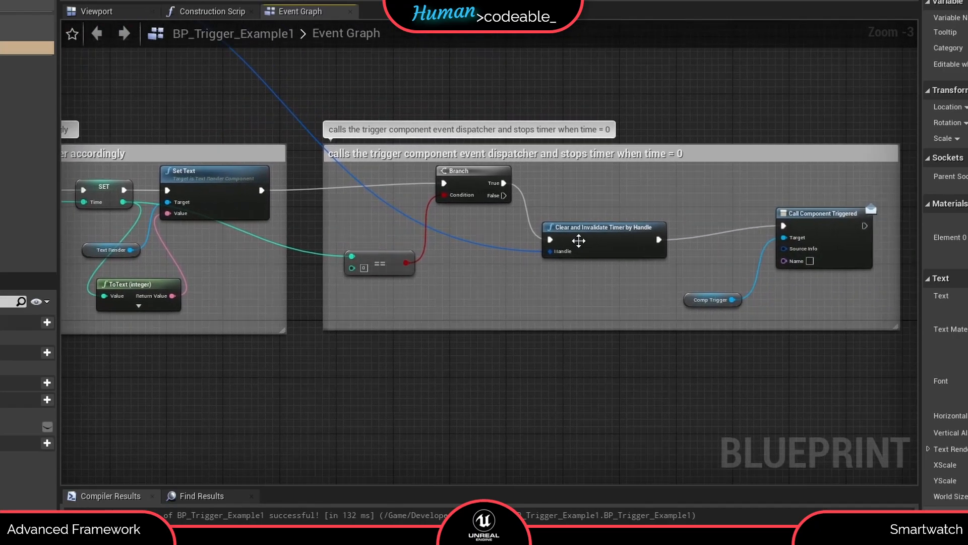
pyautogui.moveTo(583, 327)
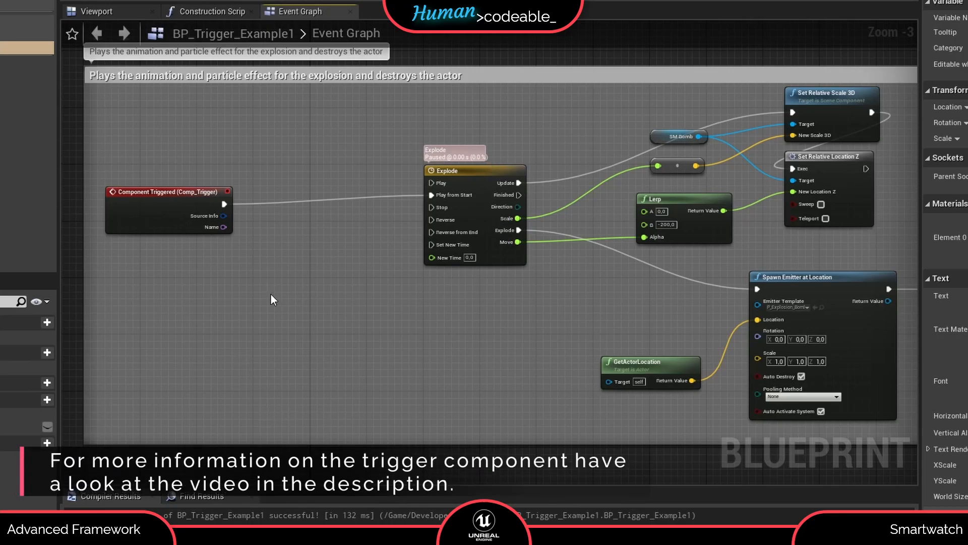
pyautogui.moveTo(352, 289)
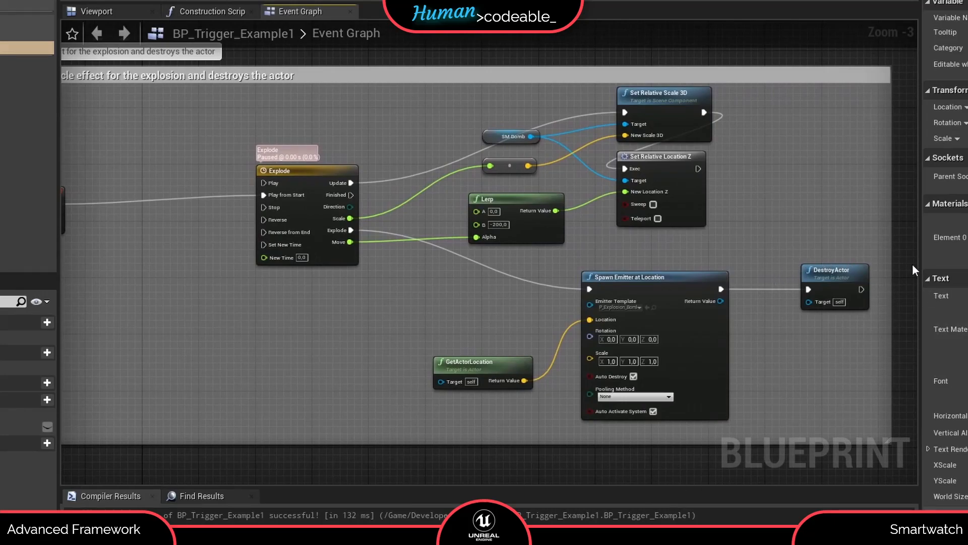
pyautogui.moveTo(818, 369)
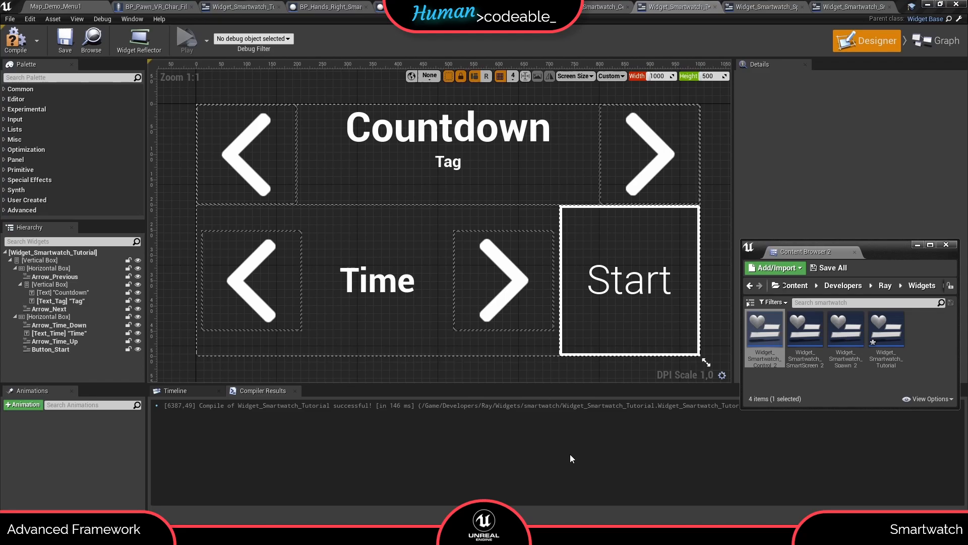
# - Add an On Pressed event for the arrow widget followed by a Get Initial Widget node
pyautogui.click(642, 151)
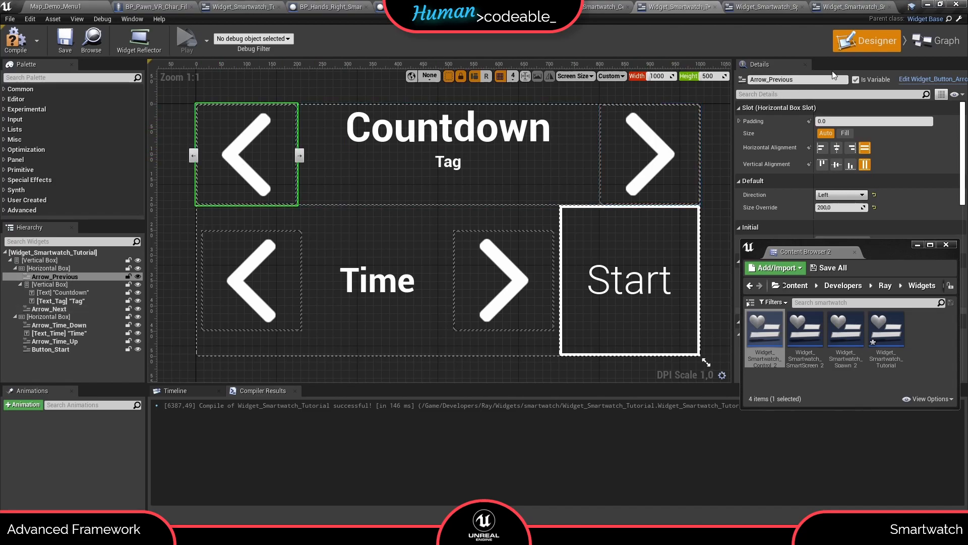
pyautogui.click(938, 40)
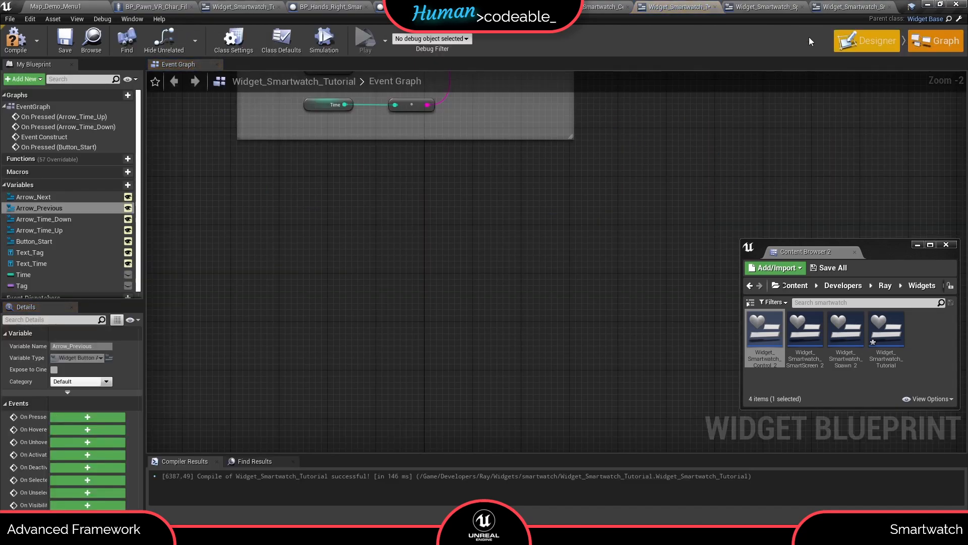
pyautogui.click(34, 196)
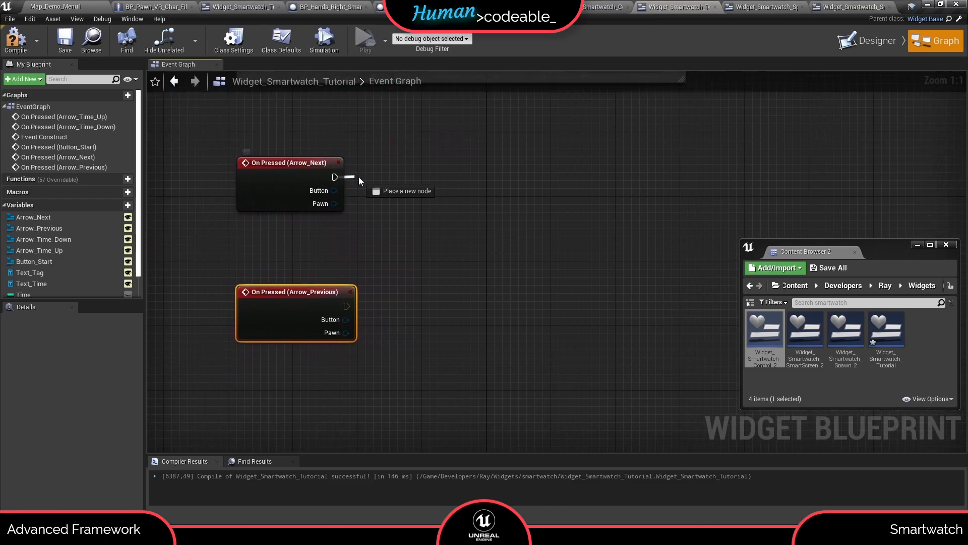
pyautogui.write('get ini')
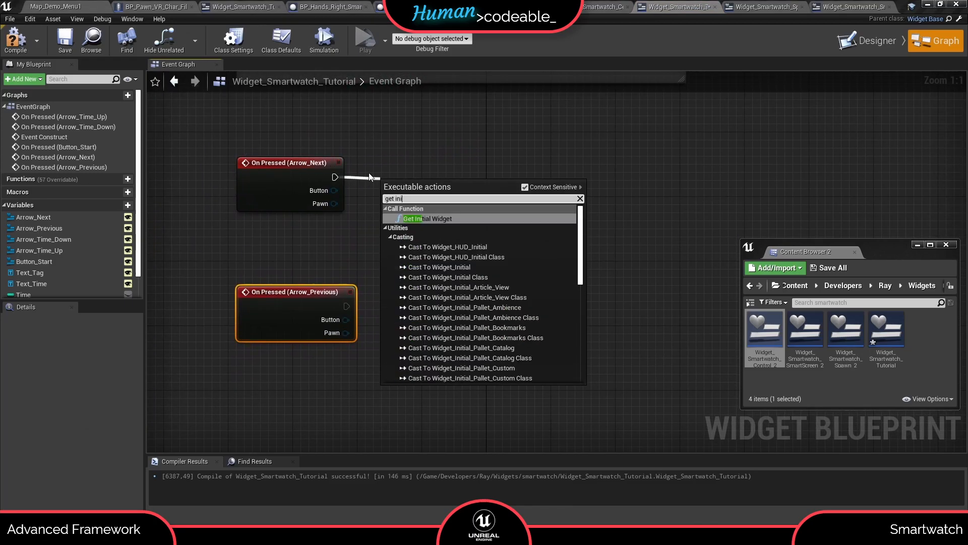
pyautogui.click(427, 218)
pyautogui.write('sm')
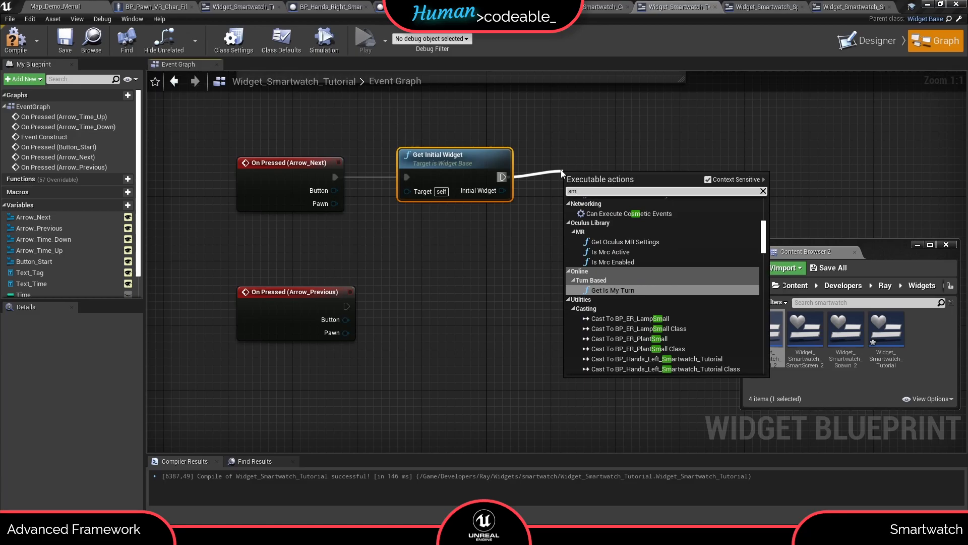
# - Cast to Widget_Smartwatch_Initial and set its widget switcher to the Control widget asset
pyautogui.write('cast to wid')
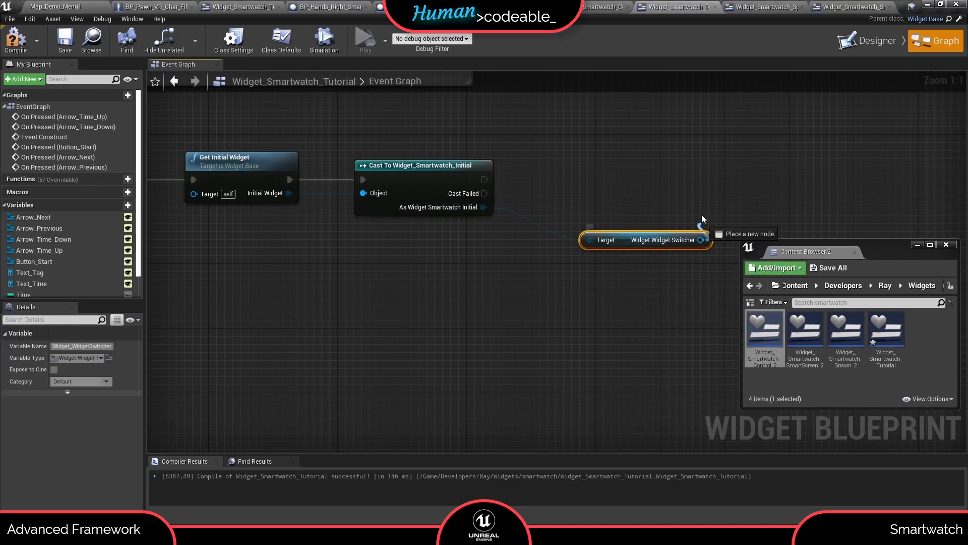
pyautogui.write('set wid')
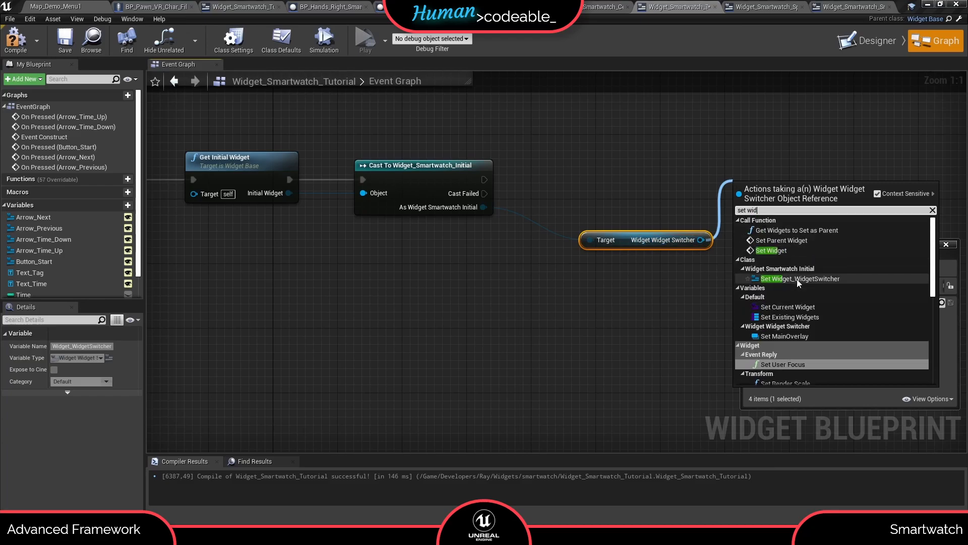
pyautogui.click(782, 279)
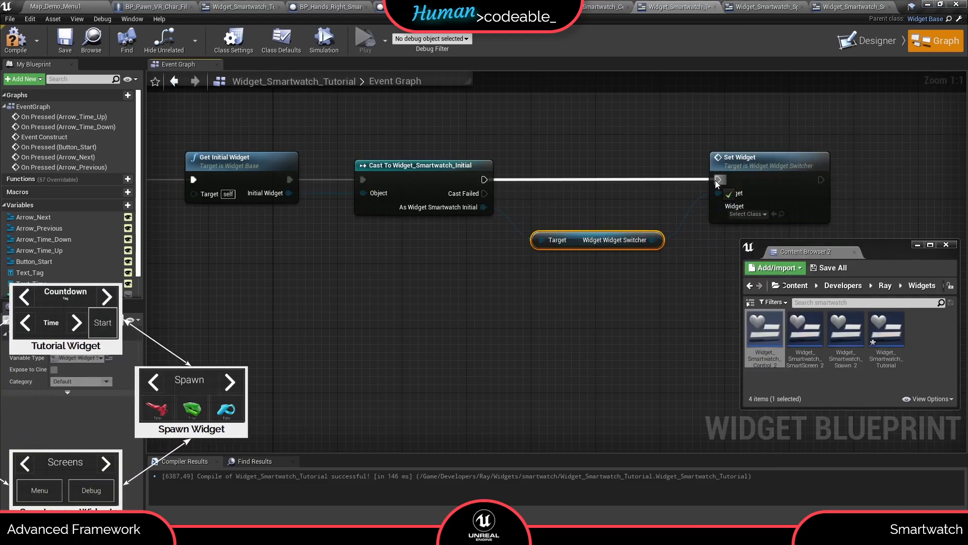
pyautogui.moveTo(765, 333)
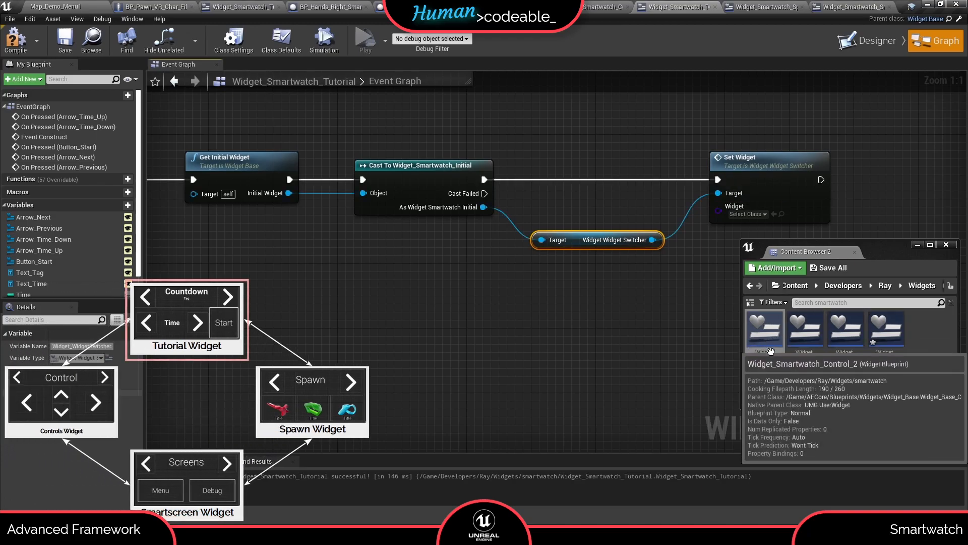
pyautogui.click(765, 327)
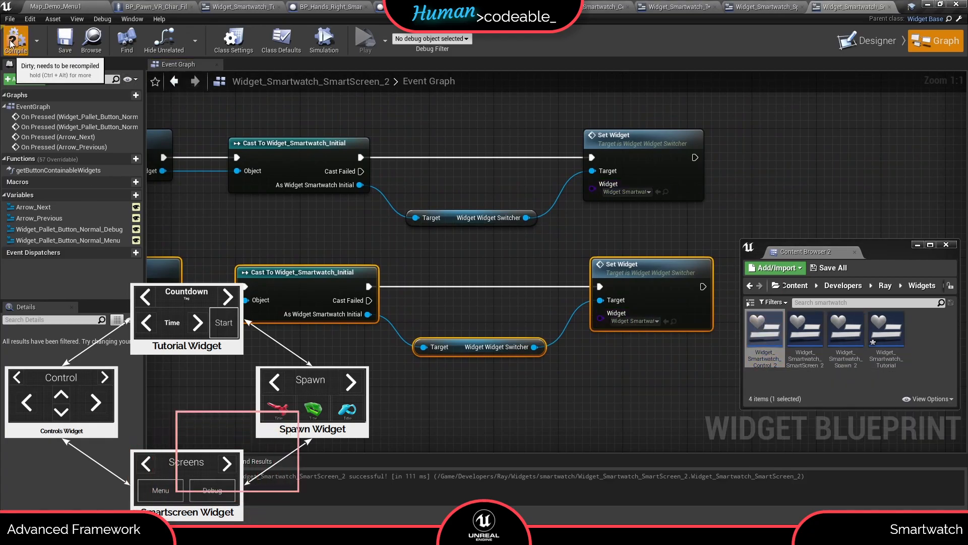
# - Recompile the smartscreen widget, review the spawn widget's graph and bring up Widget_Smartwatch_Tutorial
pyautogui.click(874, 40)
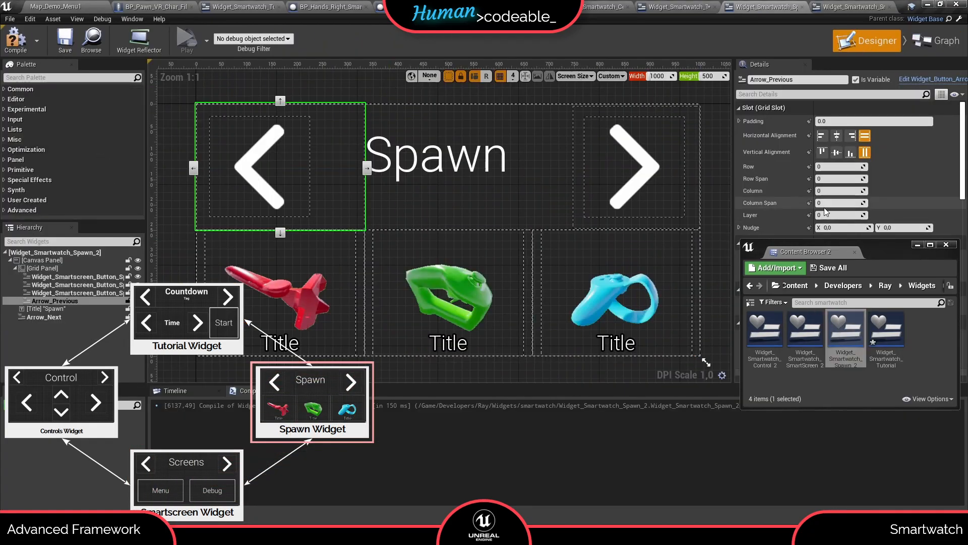
pyautogui.click(935, 40)
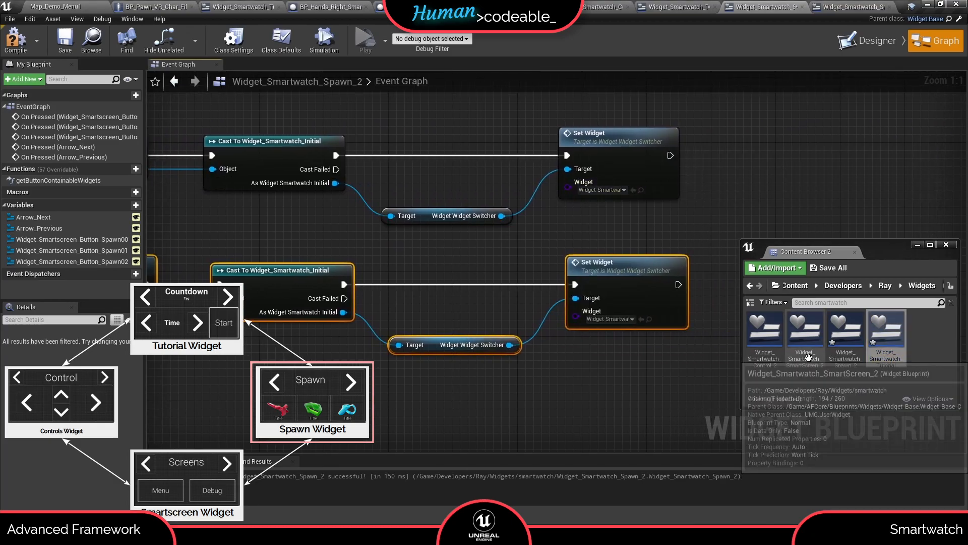
pyautogui.click(15, 40)
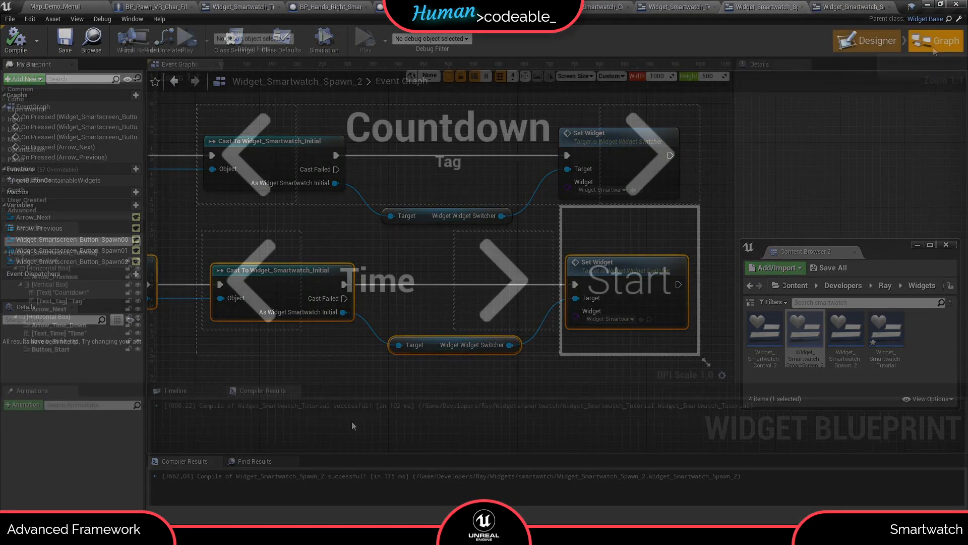
# - Override Get Button Containable Widgets to return an array of the arrows and Button_Start
pyautogui.click(673, 7)
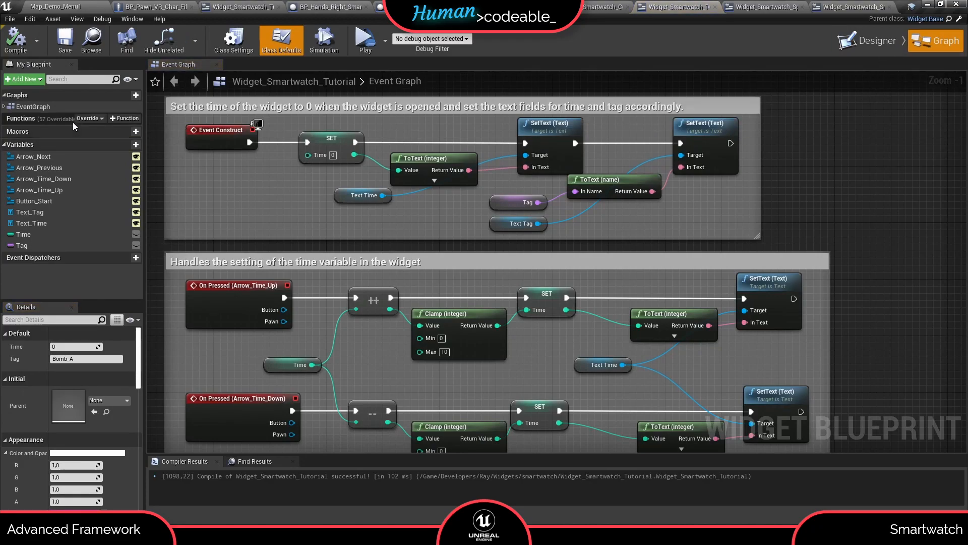
pyautogui.click(89, 118)
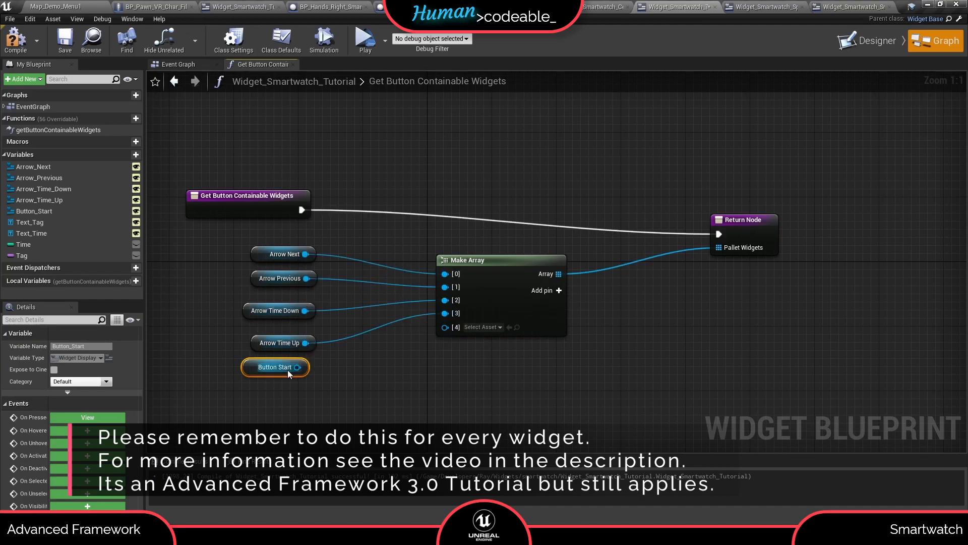
pyautogui.click(64, 40)
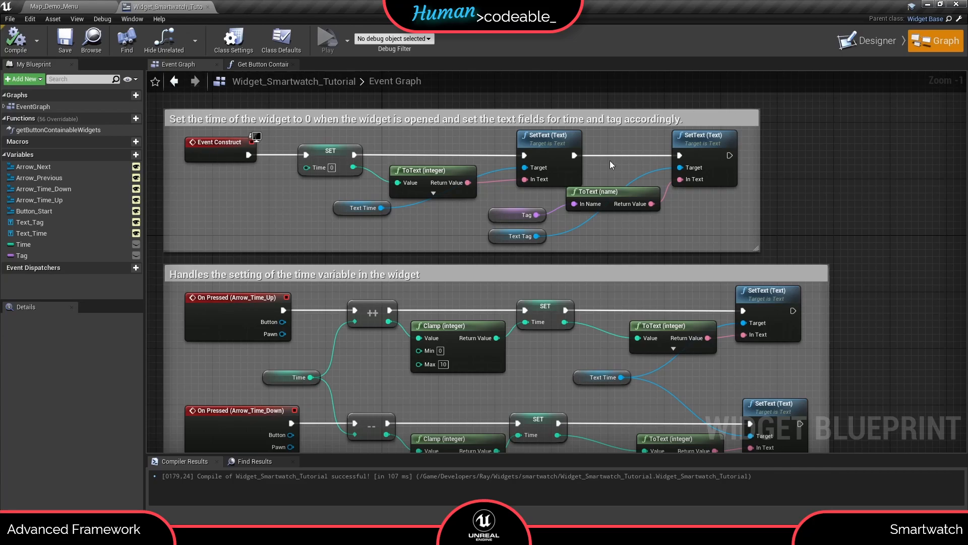
pyautogui.moveTo(372, 169)
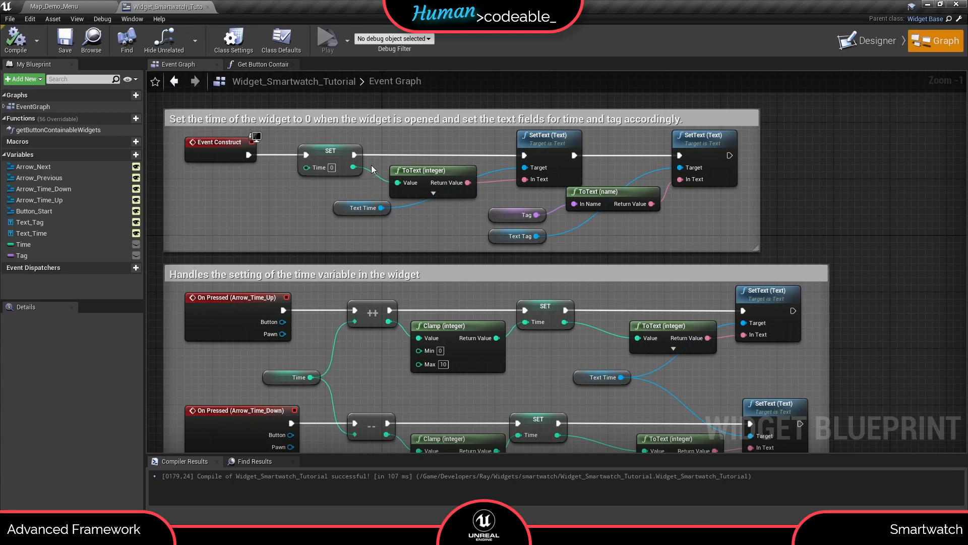
pyautogui.moveTo(334, 196)
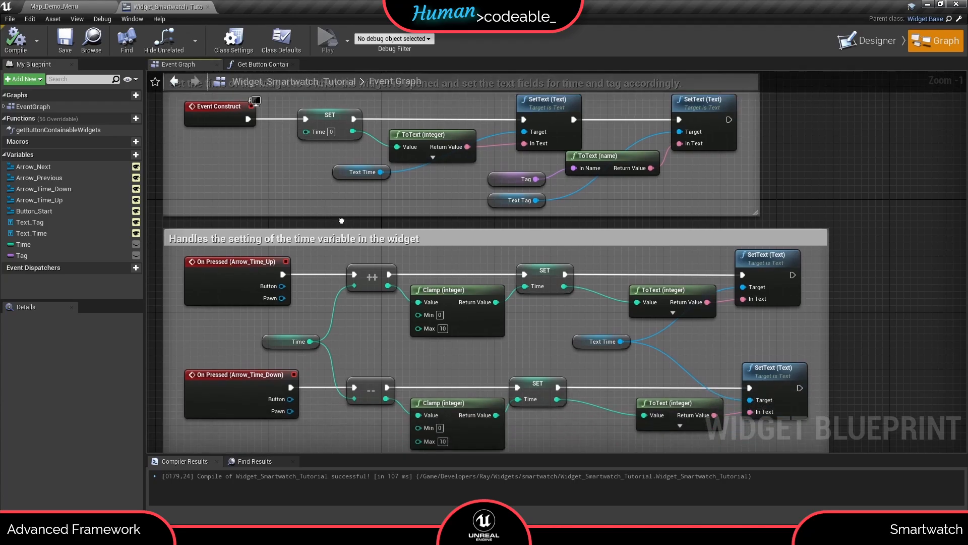
pyautogui.scroll(-3)
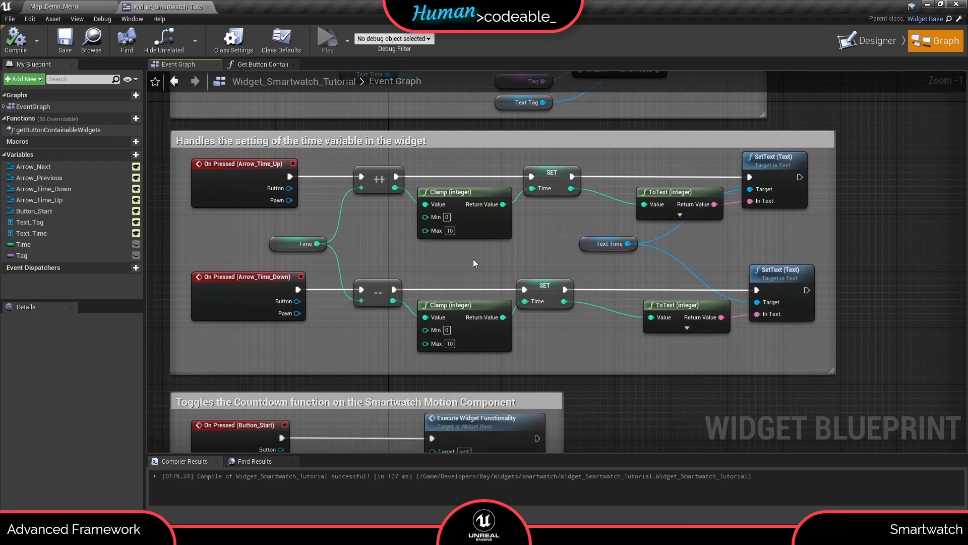
pyautogui.moveTo(302, 216)
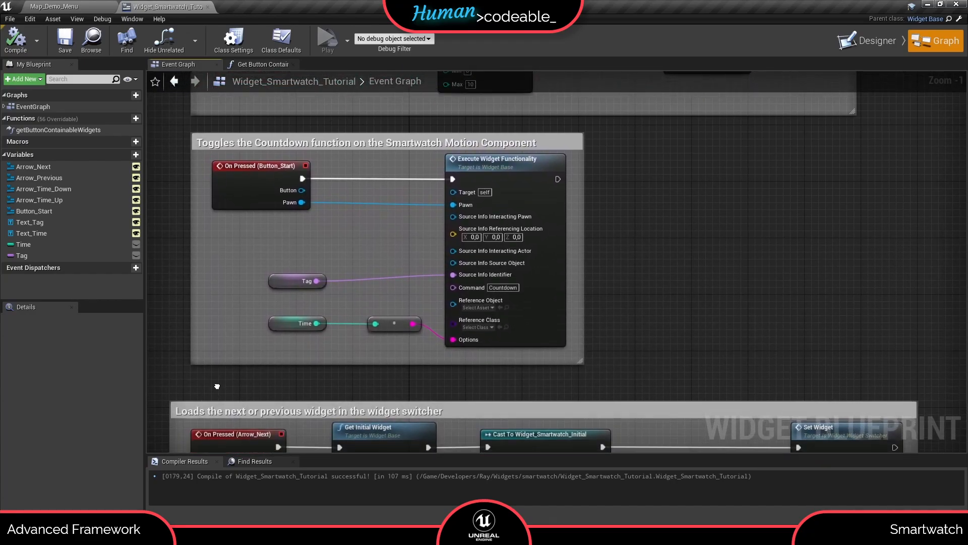
pyautogui.scroll(-3)
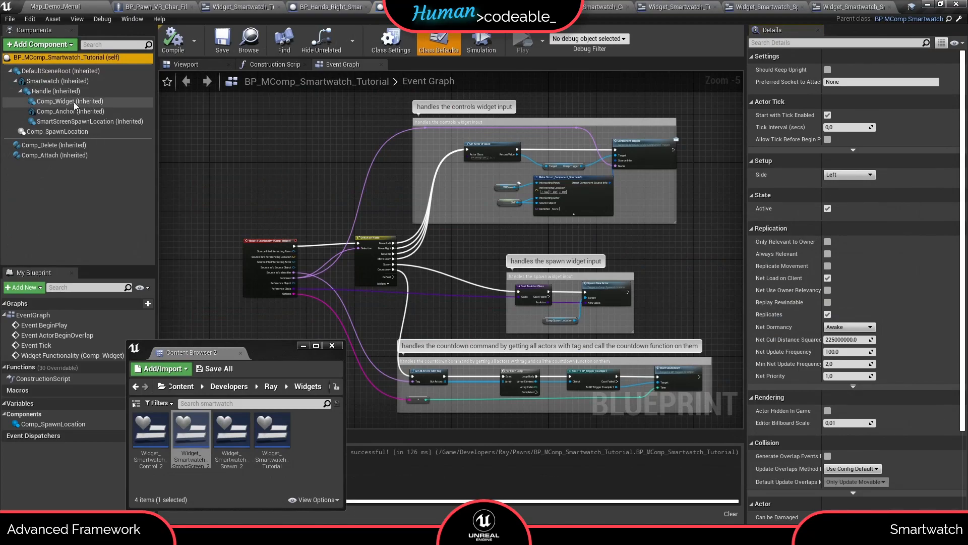
# - Set Comp_Widget's Initial Tab to the Widget_Smartwatch_Spawn_2 asset
pyautogui.click(70, 101)
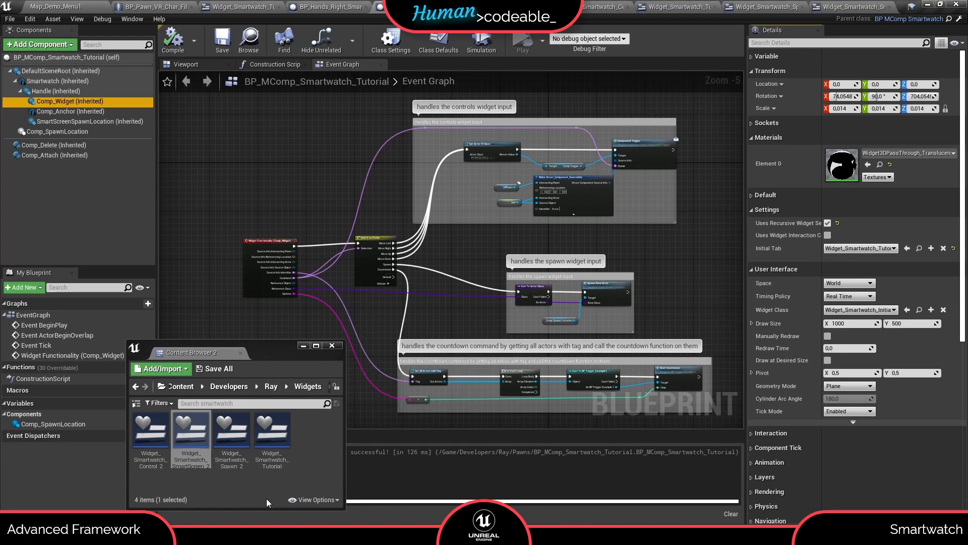
pyautogui.click(231, 428)
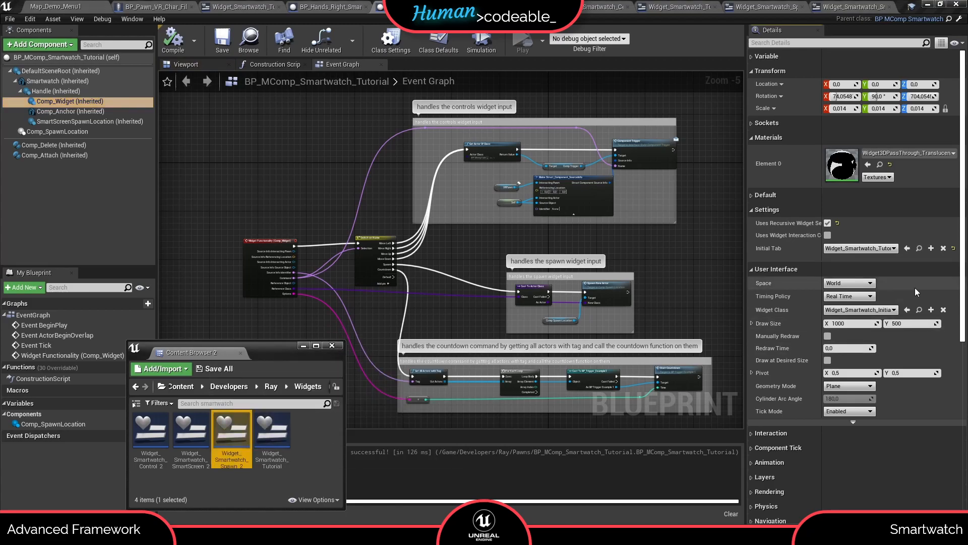
pyautogui.click(907, 248)
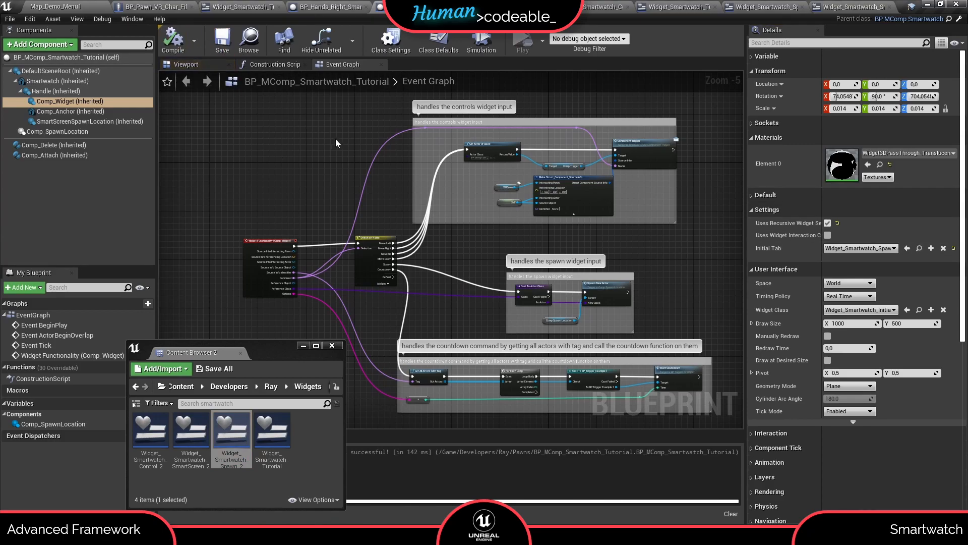
# - Review BP_Hands_Right and BP_Pawn_VR_Char_Film, then return to the demo level
pyautogui.click(327, 7)
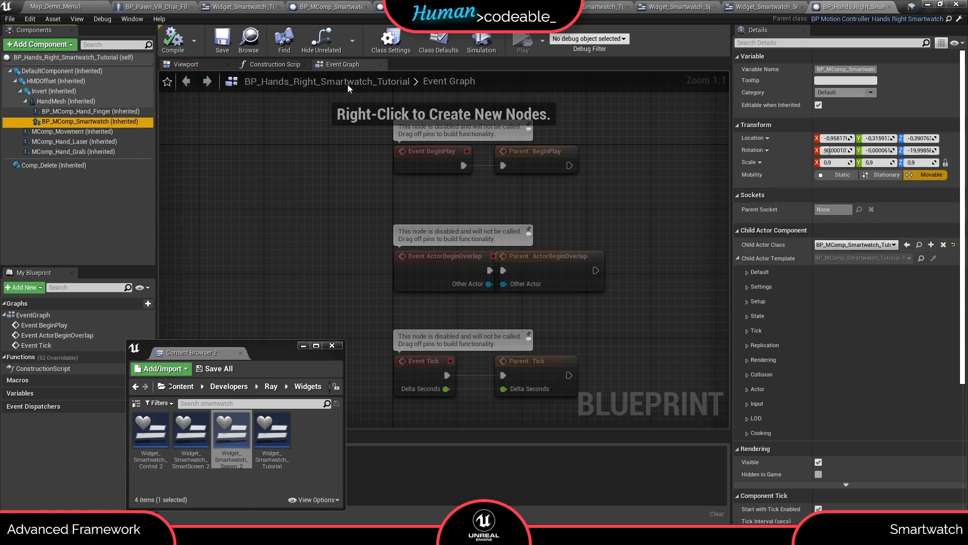
pyautogui.click(152, 7)
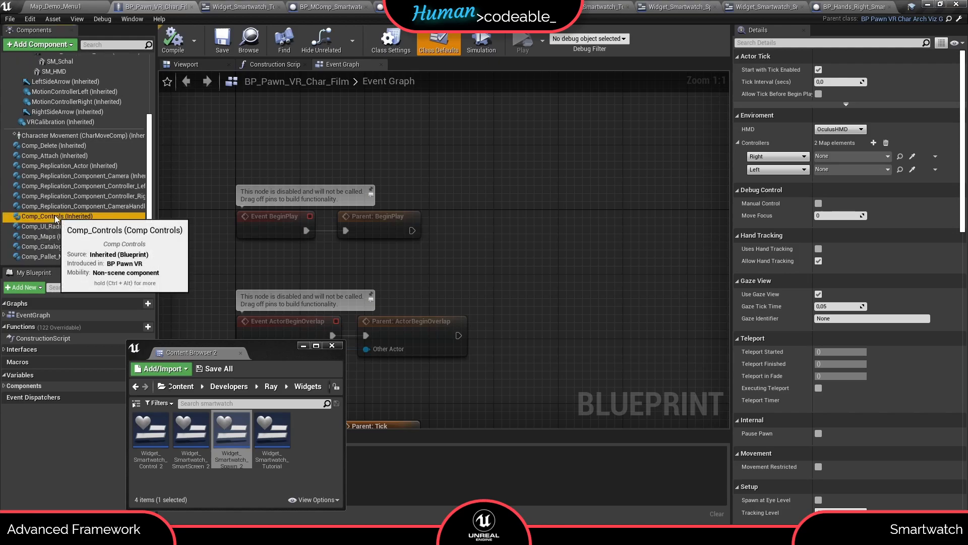
pyautogui.click(58, 215)
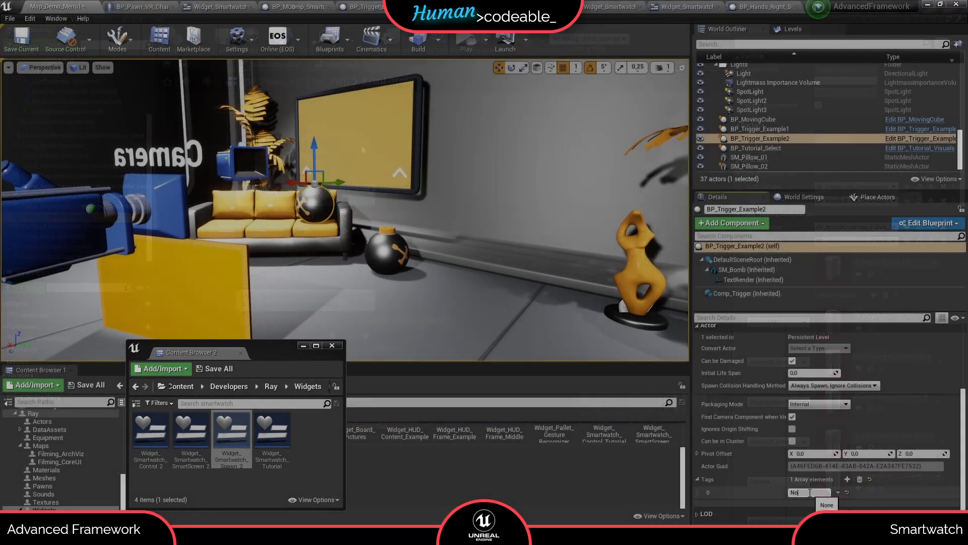
# - Enter Bomb_A as BP_Trigger_Example2's tag element and confirm it
pyautogui.write('Bomb_A')
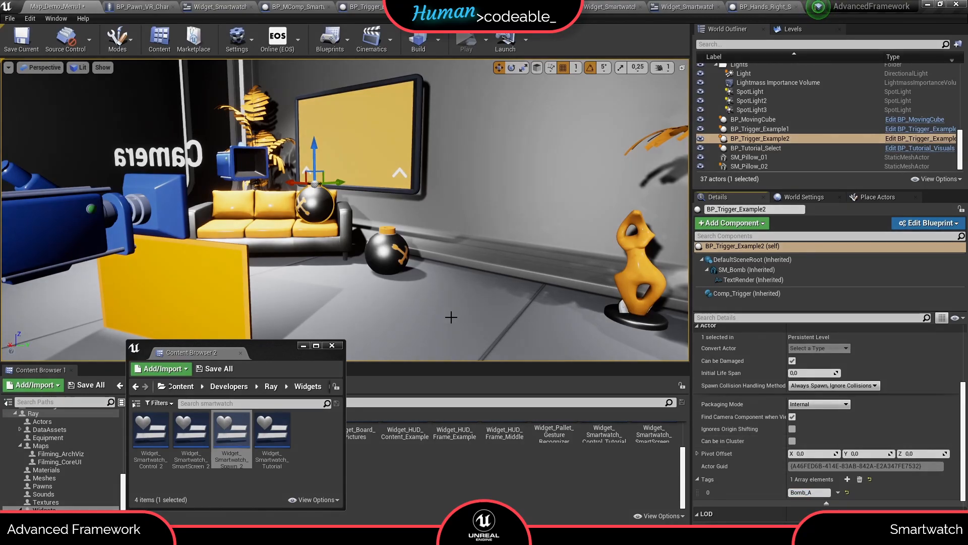
pyautogui.click(465, 40)
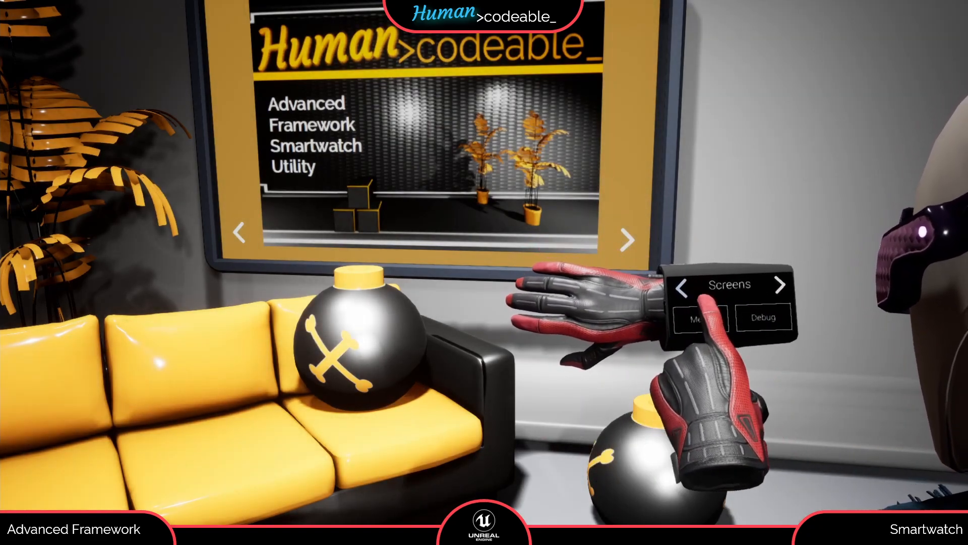
# - Cycle the VR smartwatch to the Countdown widget and start it so 5 shows above the bomb
pyautogui.click(779, 284)
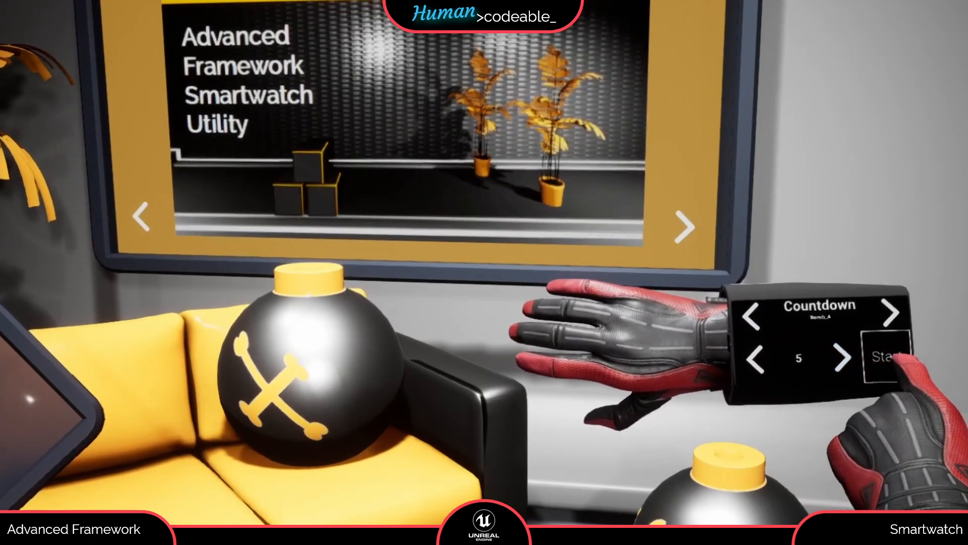
pyautogui.click(888, 353)
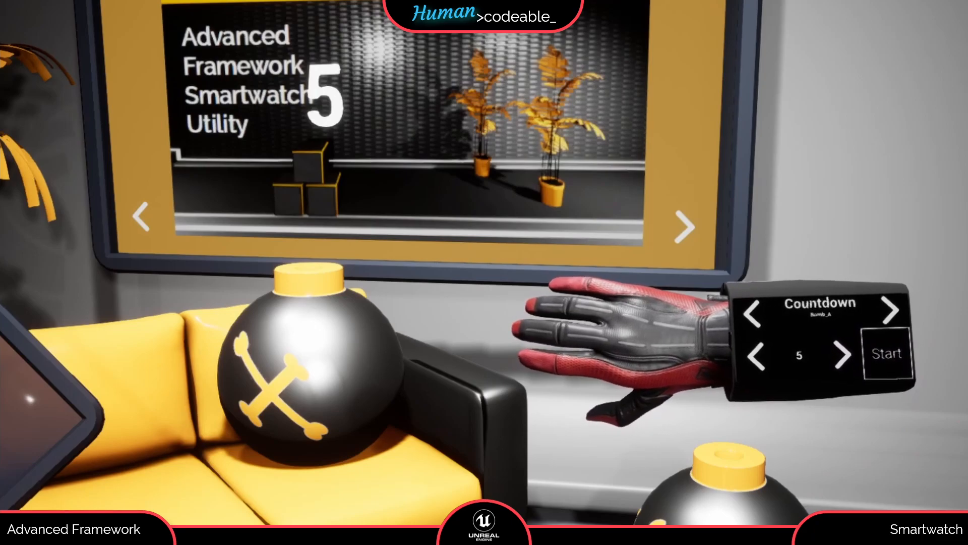